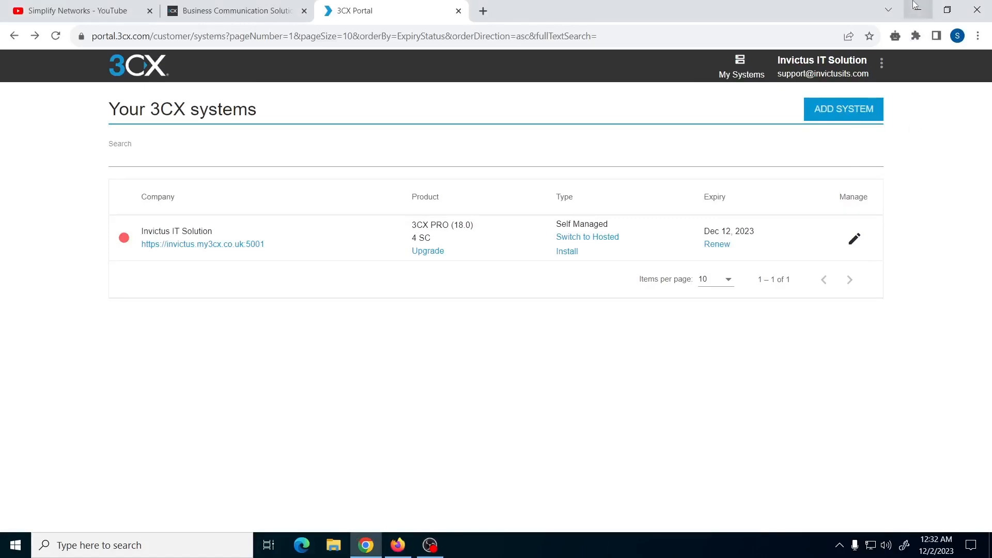
# Begin installing the existing self-managed PRO system from the 3CX Portal systems list.
pyautogui.click(235, 11)
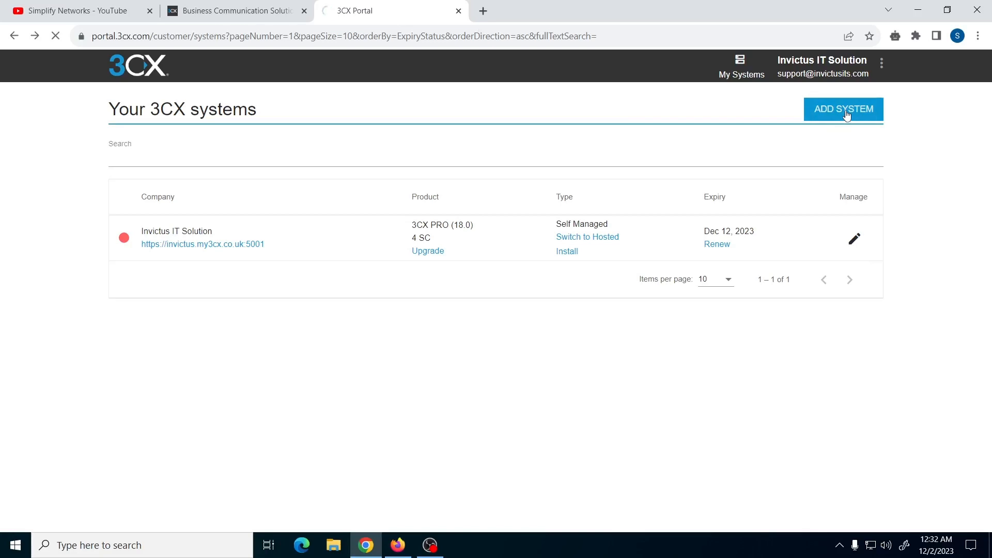
pyautogui.click(843, 108)
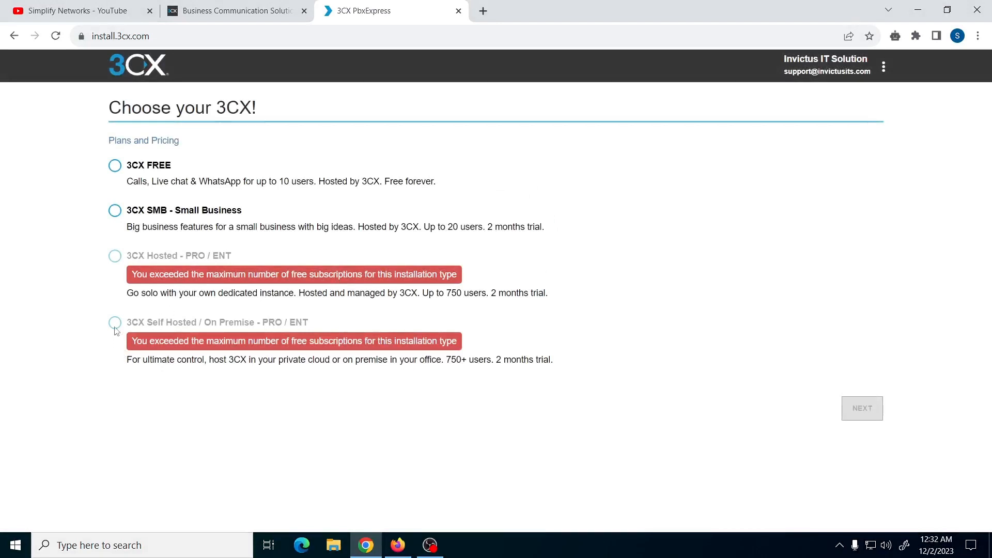
pyautogui.moveTo(286, 334)
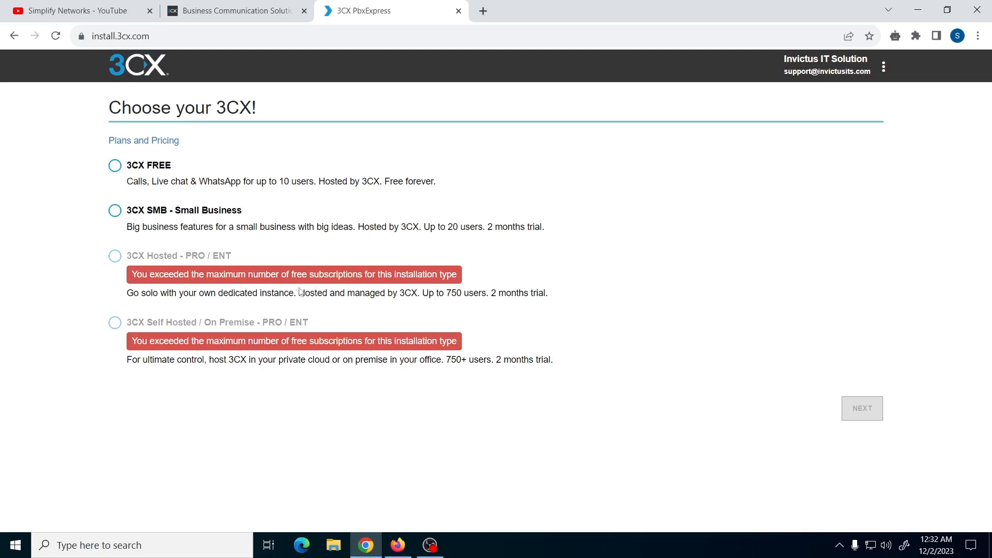
pyautogui.moveTo(873, 68)
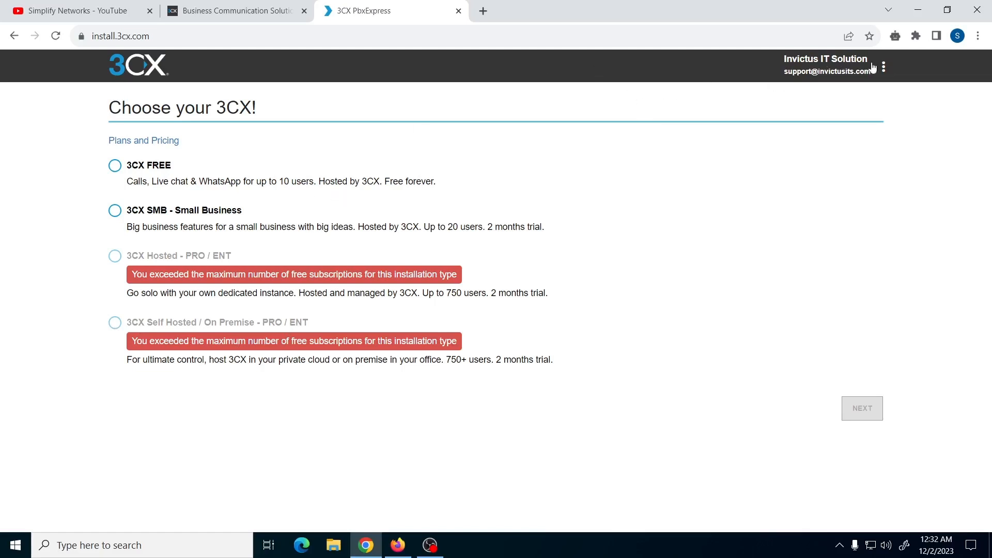
pyautogui.click(884, 66)
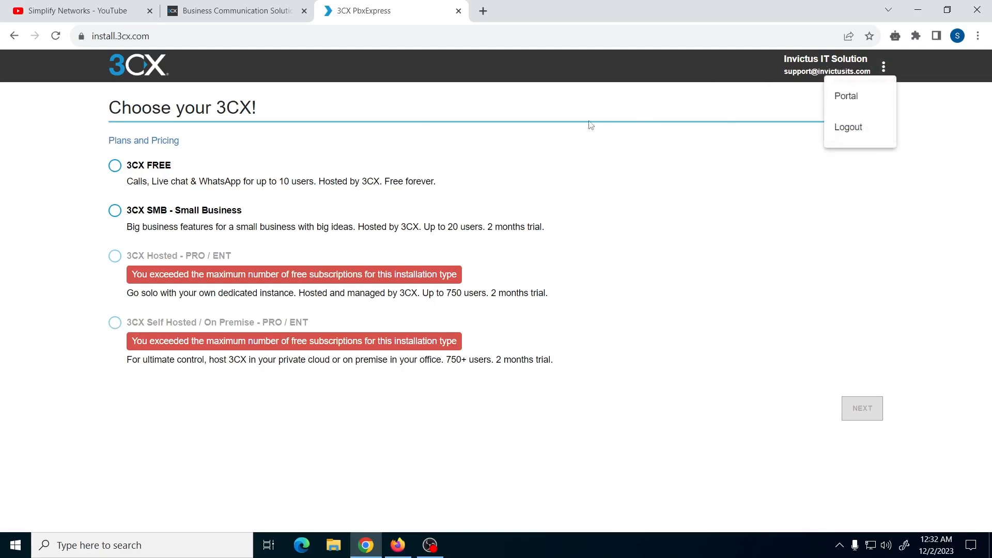
pyautogui.click(847, 95)
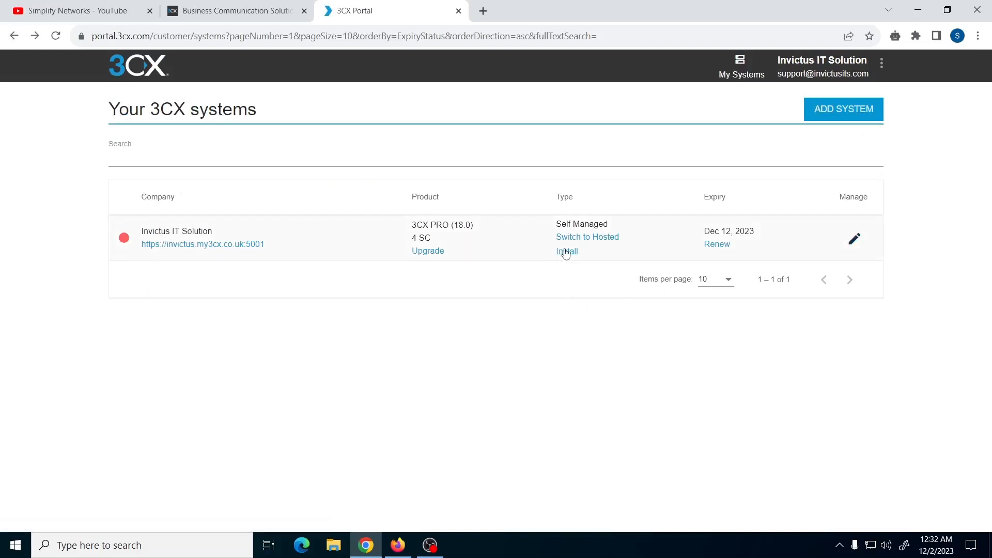
pyautogui.click(567, 251)
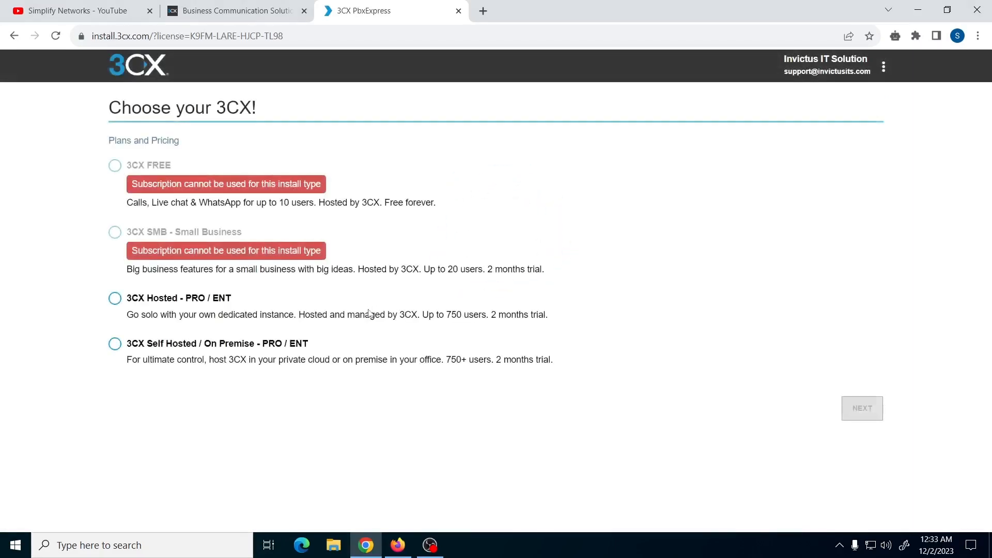
# Choose Self Hosted / On Premise with 3-digit extensions and keep the UK preferences.
pyautogui.click(115, 343)
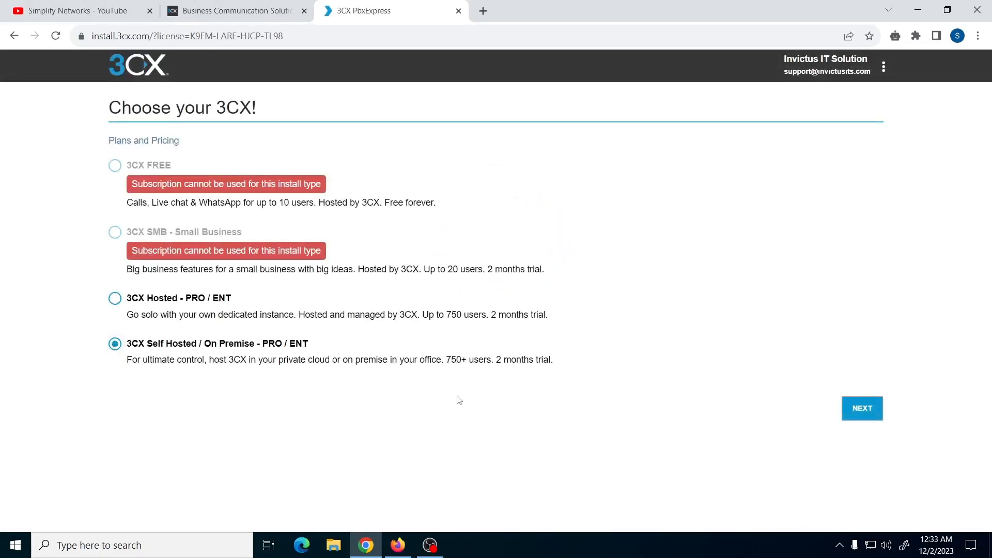
pyautogui.click(862, 408)
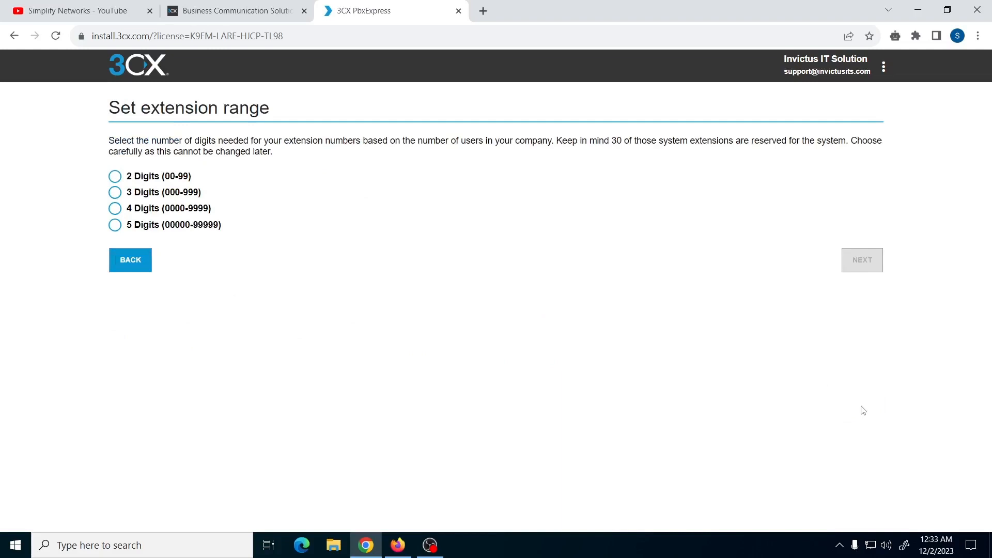
pyautogui.click(115, 192)
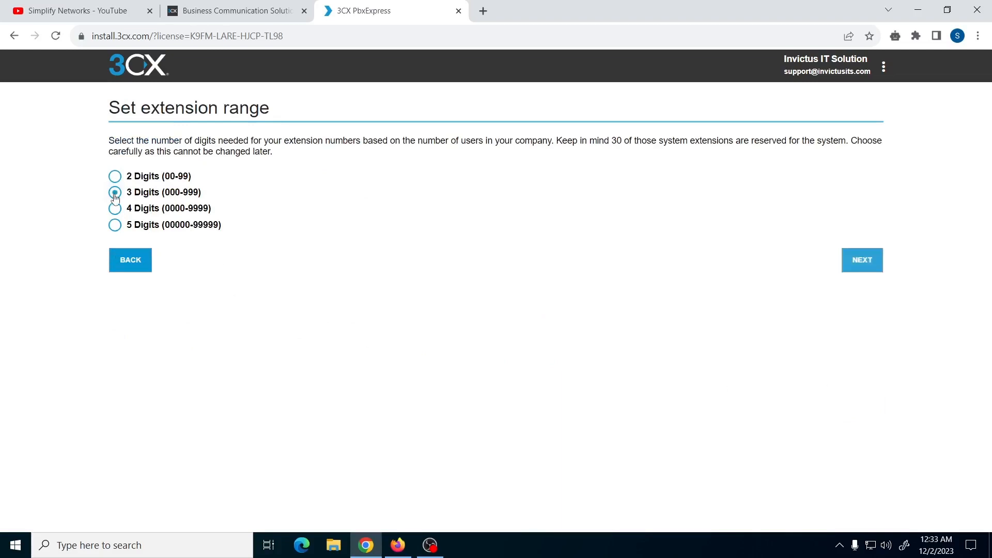
pyautogui.click(861, 260)
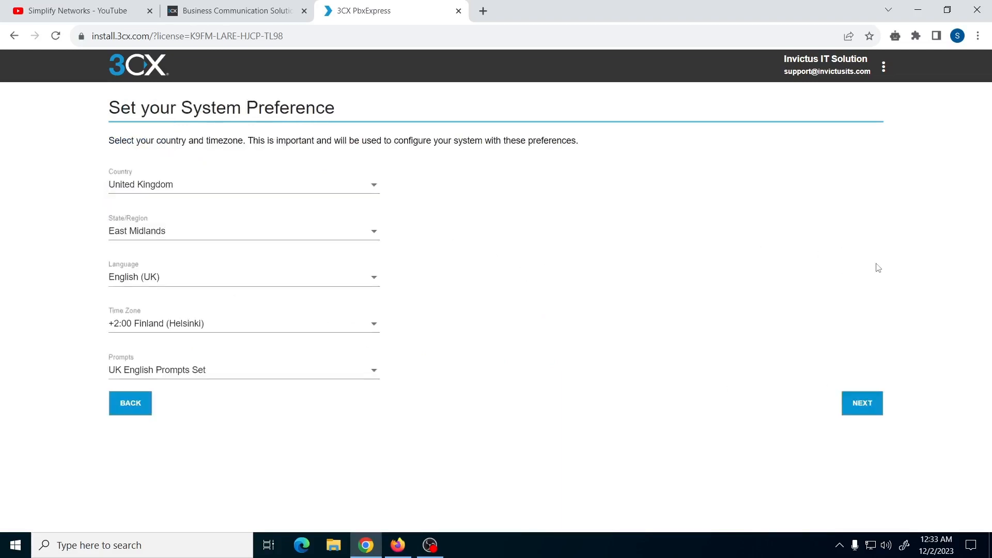
pyautogui.click(862, 403)
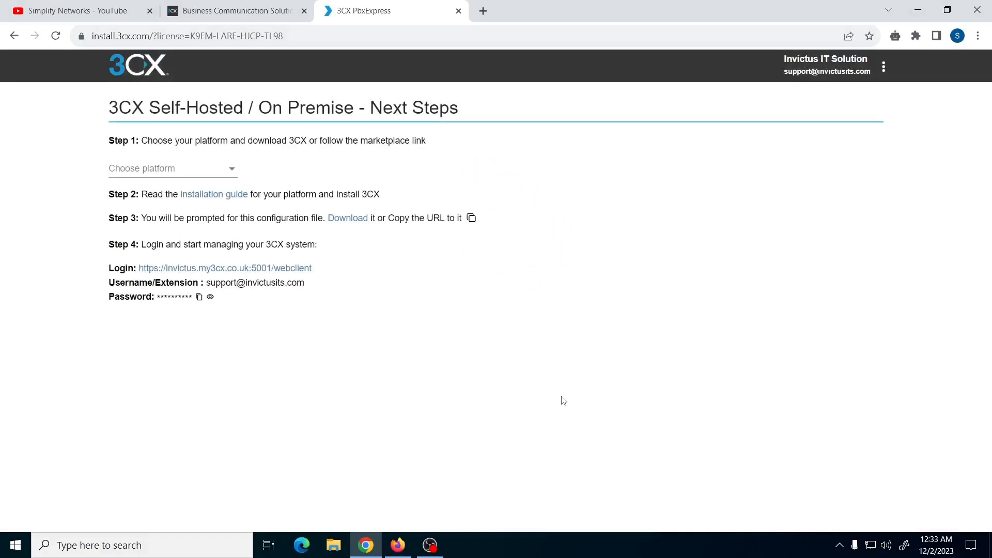
# Select Windows as the platform and download the Version 18 installer.
pyautogui.click(173, 168)
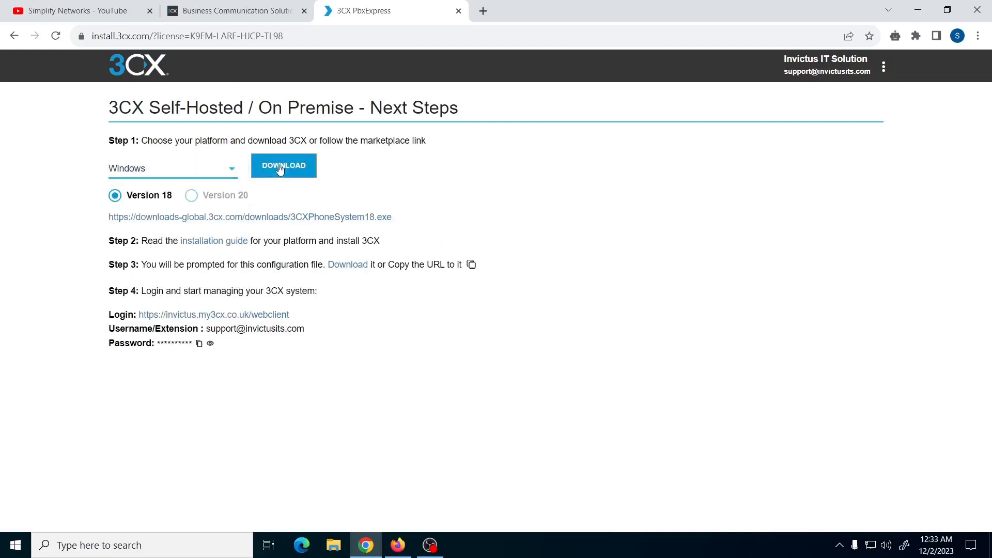
pyautogui.click(283, 165)
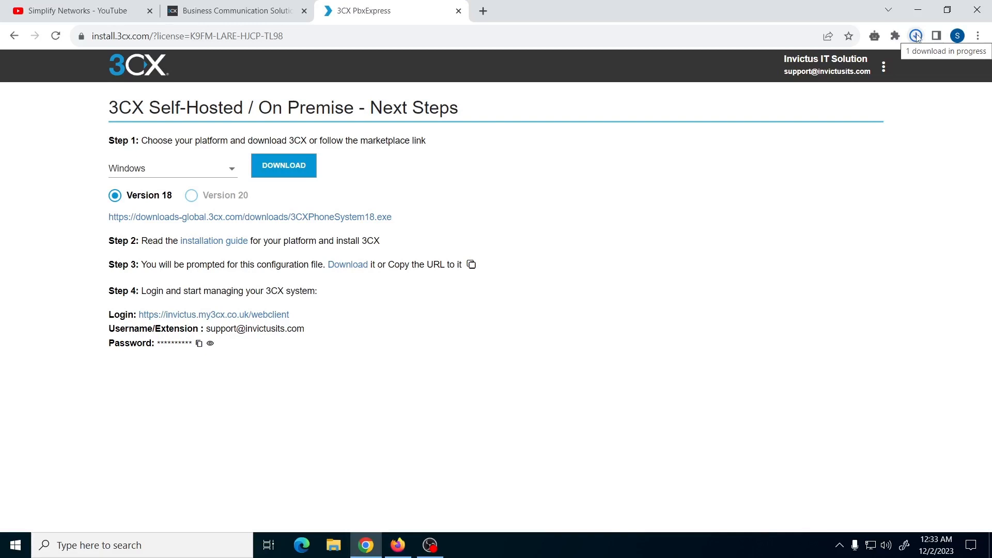
# Run the installer, pass requirements and recommendations, accept the EULA and start installing V18.
pyautogui.click(914, 36)
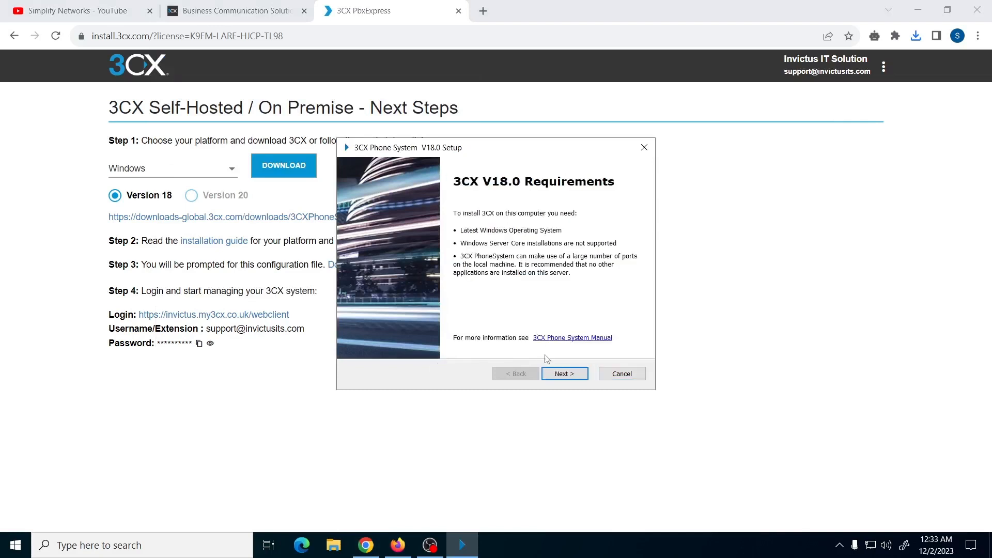
pyautogui.click(562, 373)
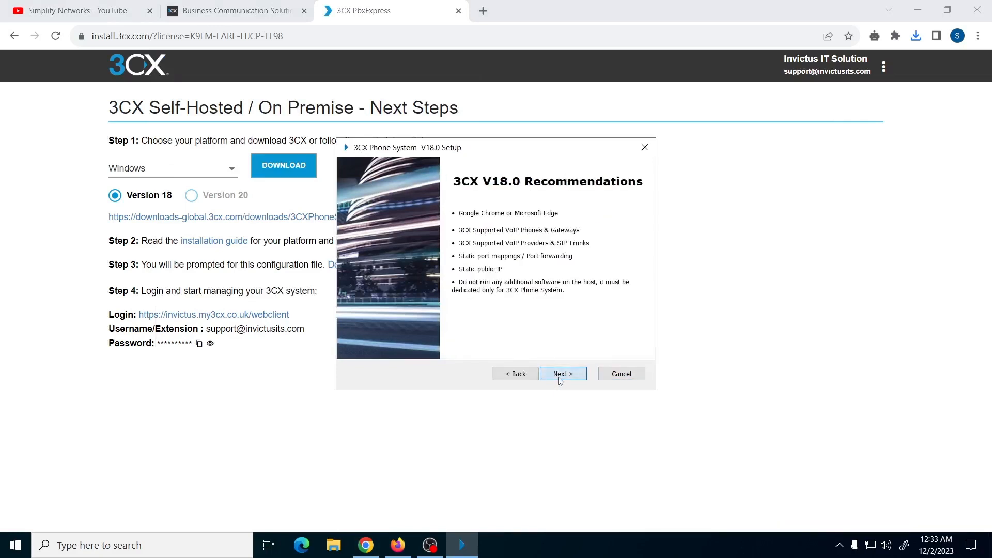
pyautogui.click(563, 373)
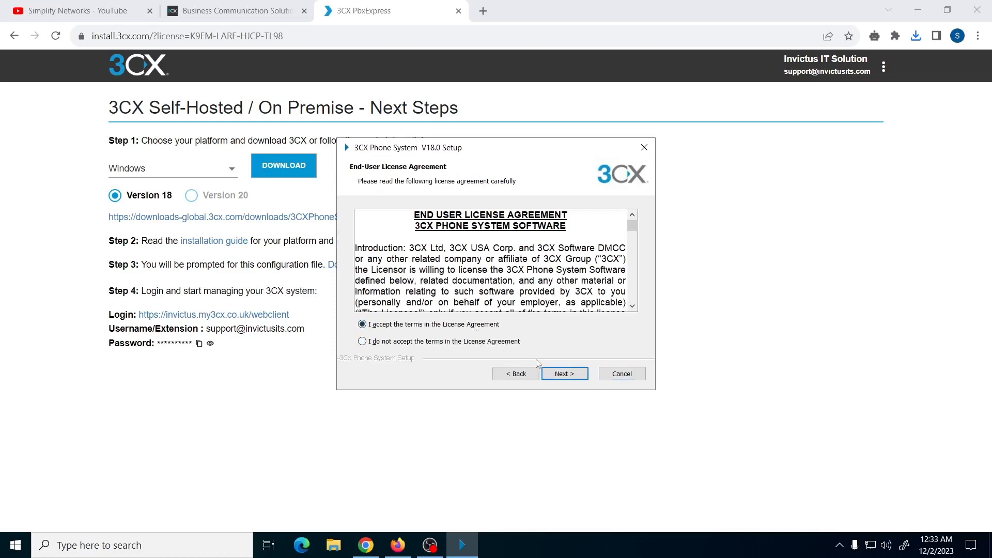
pyautogui.click(563, 373)
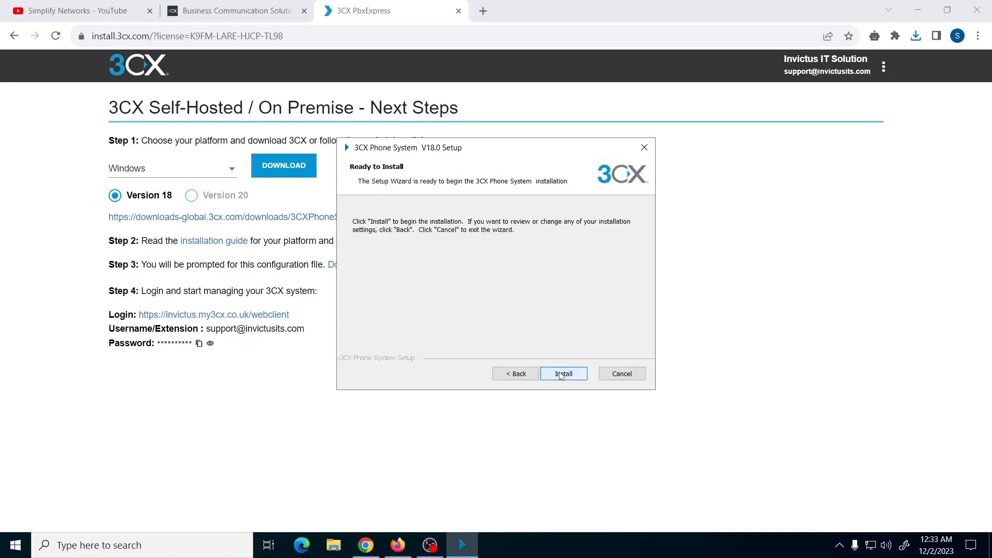
pyautogui.click(564, 374)
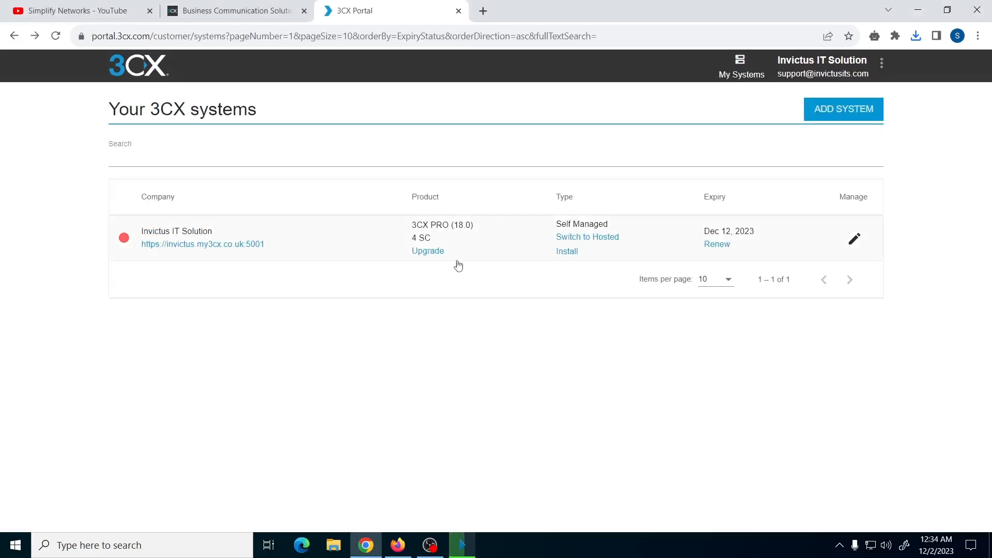
pyautogui.moveTo(854, 247)
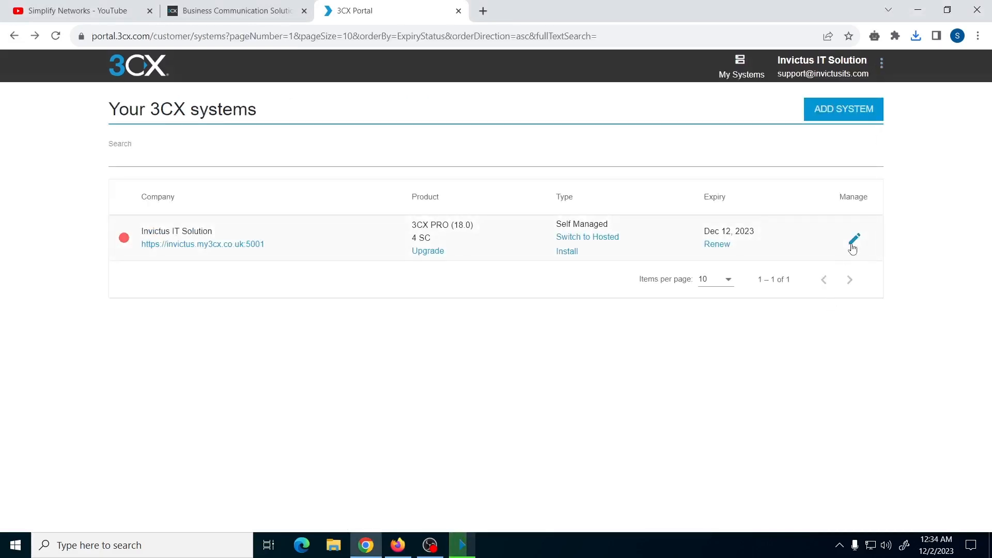
# Open the system's subscription details and select the licence key to copy it.
pyautogui.click(854, 239)
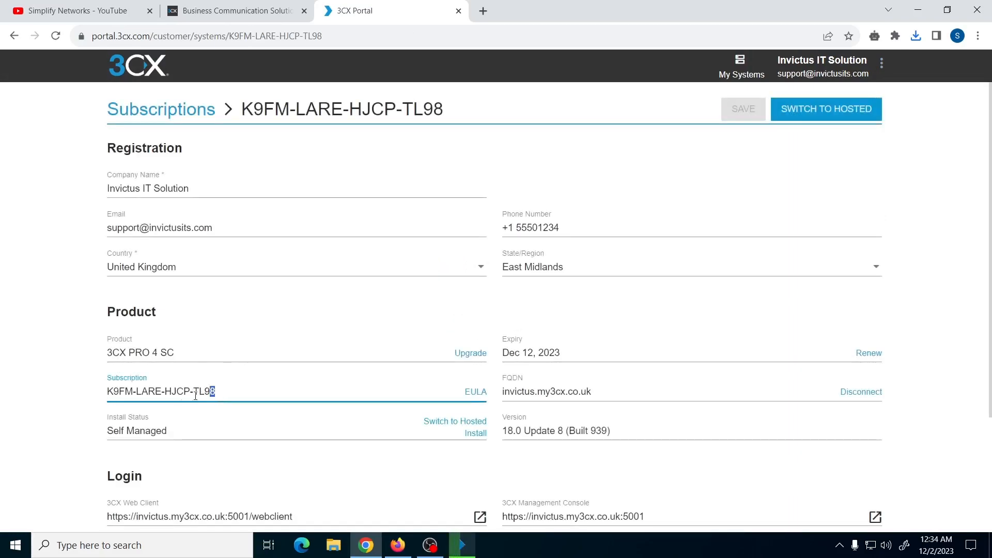
pyautogui.tripleClick(160, 391)
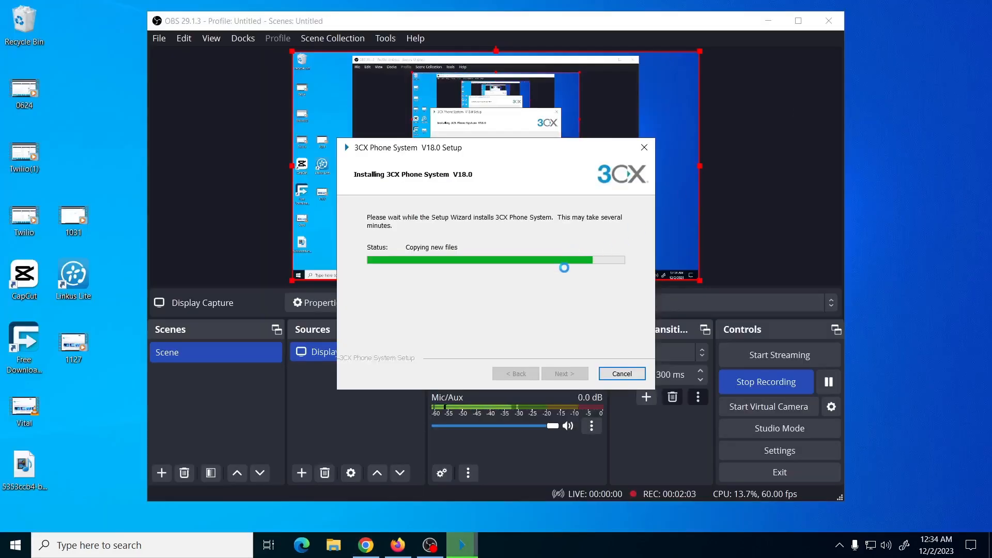
pyautogui.click(364, 545)
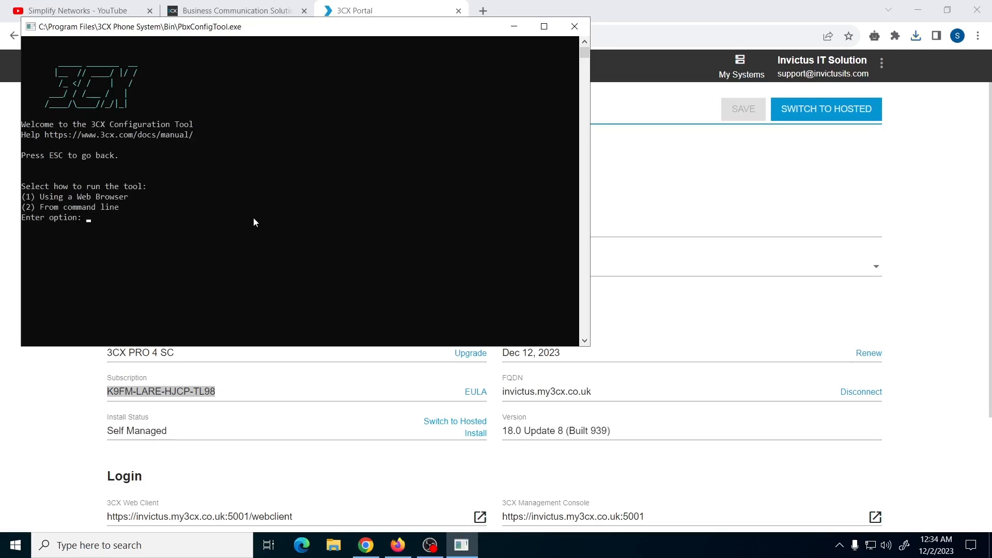
pyautogui.write('1')
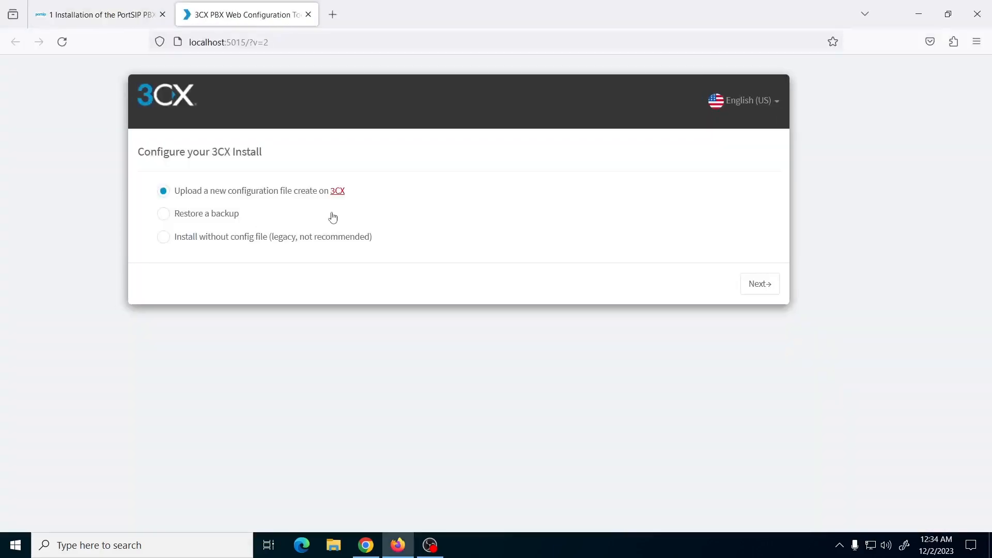
pyautogui.click(163, 236)
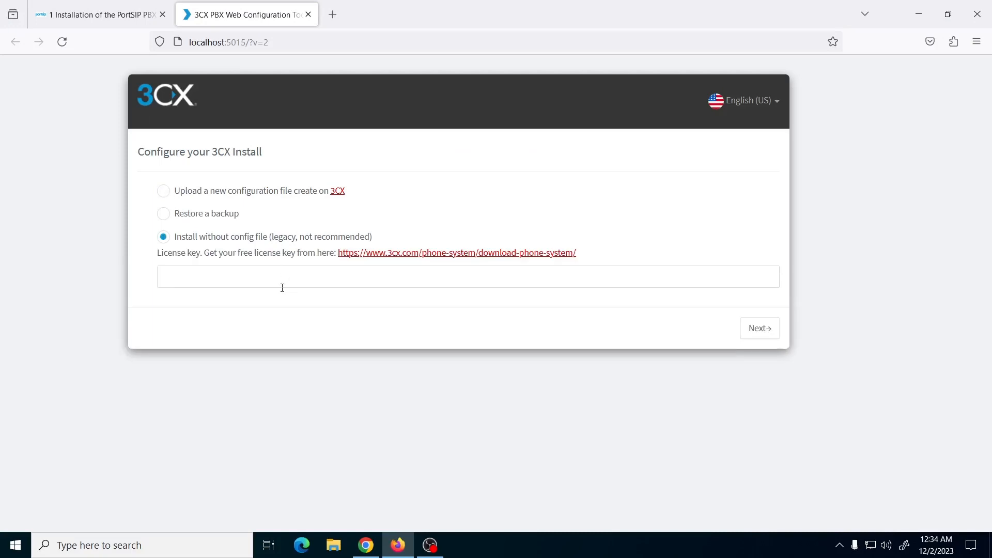
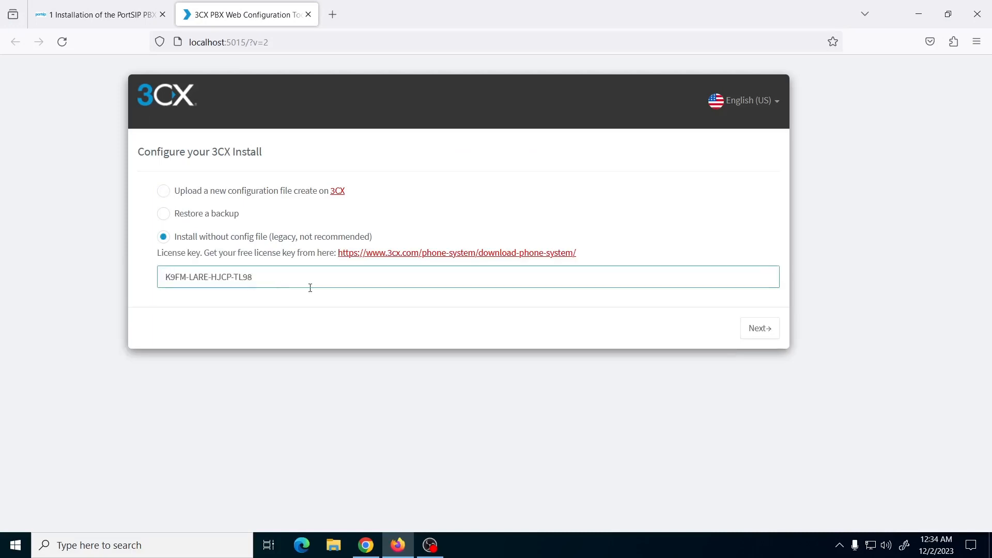
pyautogui.click(759, 328)
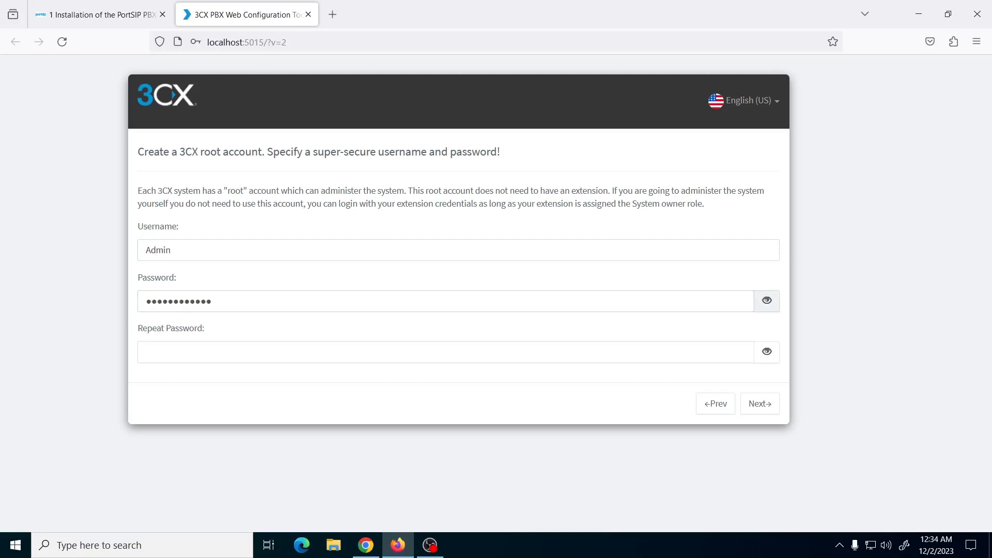
# Create the Admin root account, accept the detected public IP as static and keep default web and SIP ports.
pyautogui.write('•••')
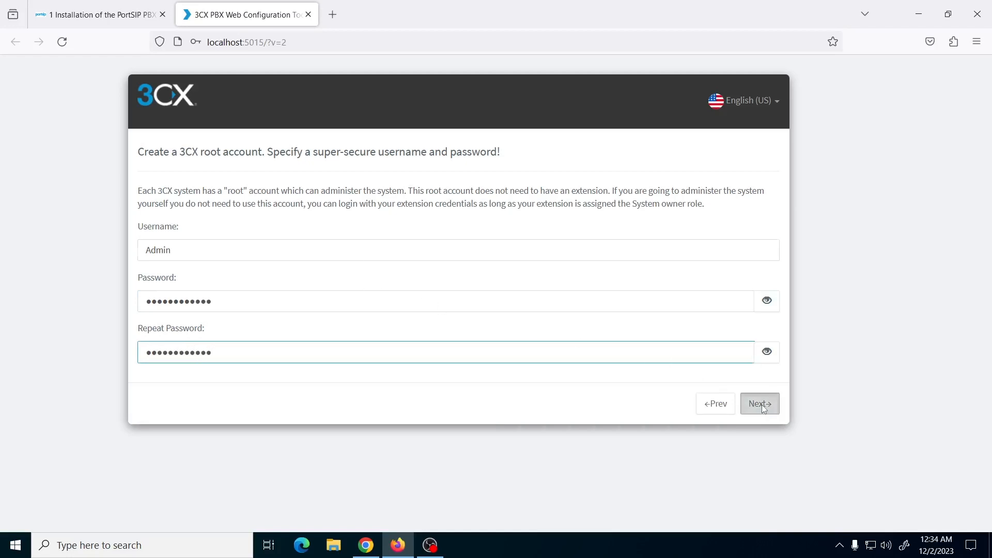
pyautogui.click(758, 404)
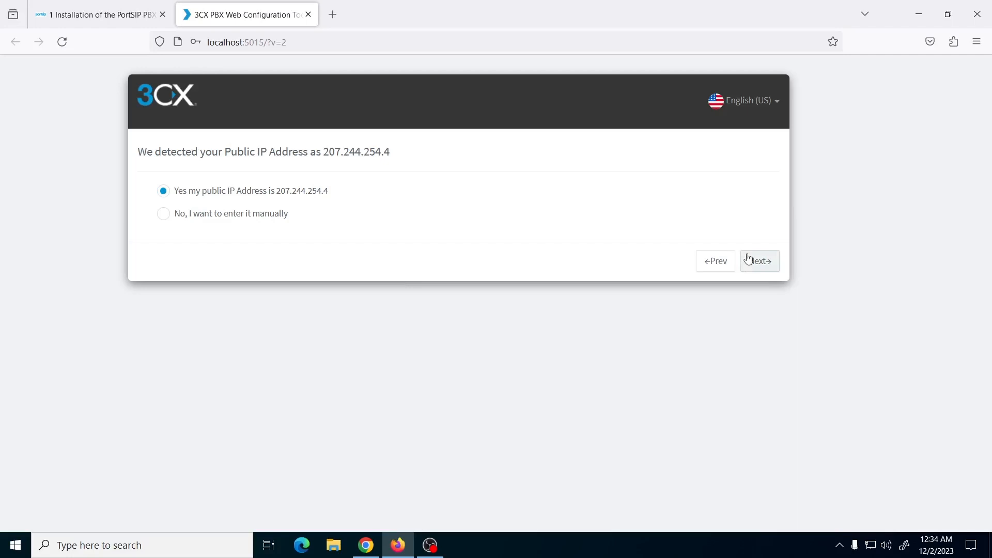
pyautogui.click(759, 260)
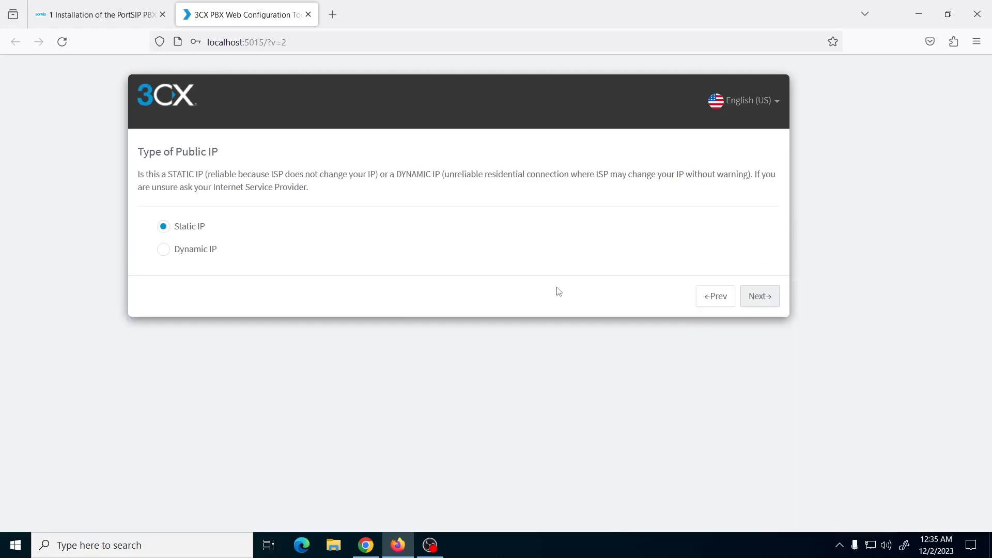
pyautogui.click(759, 296)
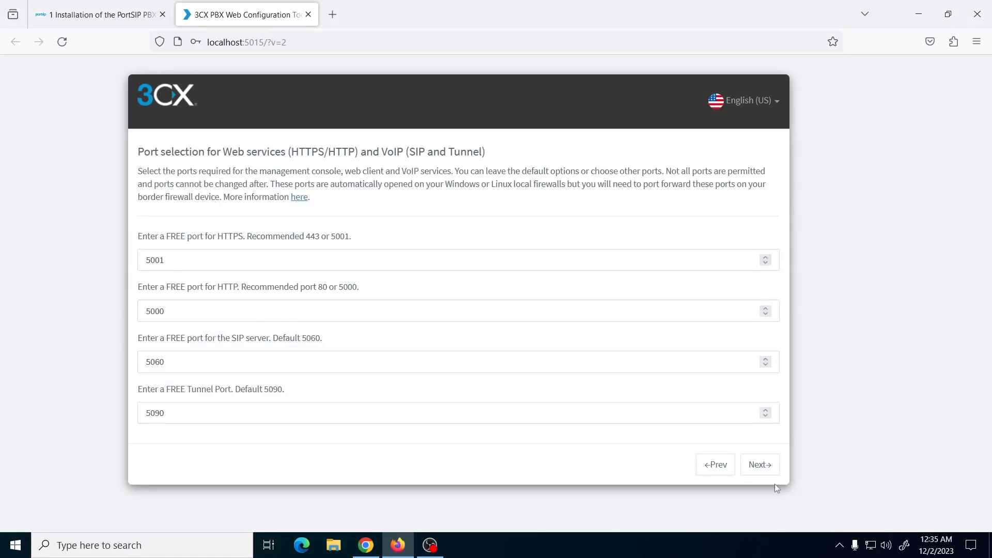
pyautogui.click(759, 464)
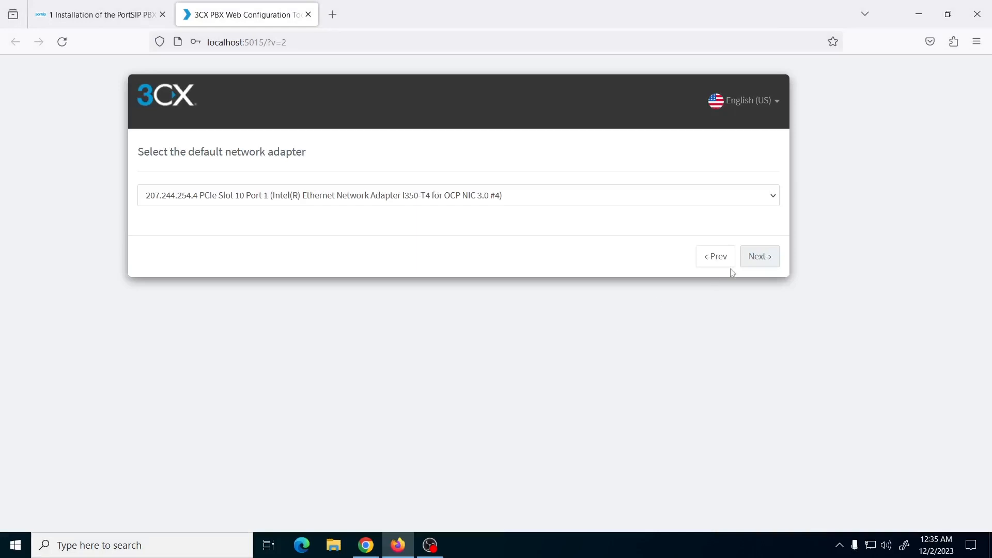
# Accept the default network adapter, 3-digit extensions and US language, country and time zone.
pyautogui.click(759, 257)
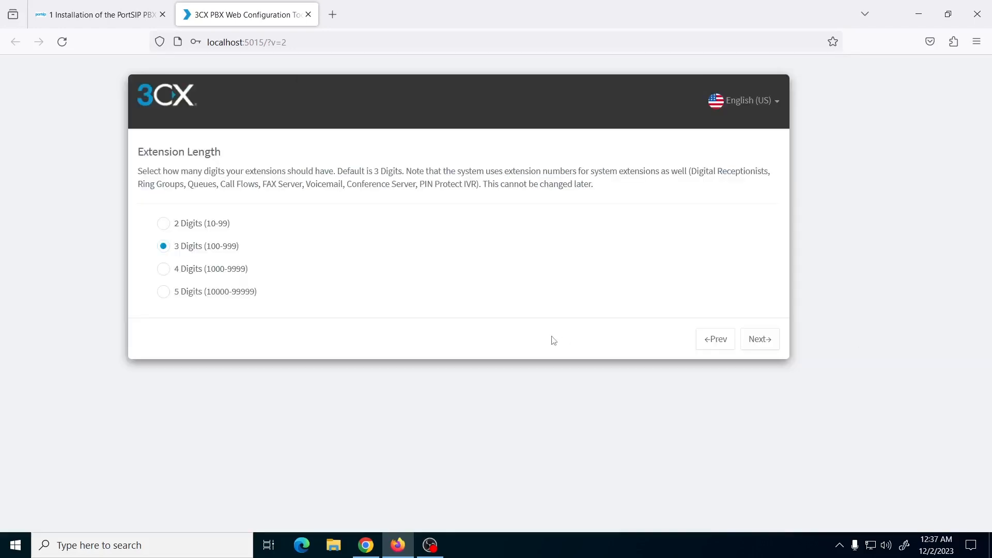
pyautogui.moveTo(506, 356)
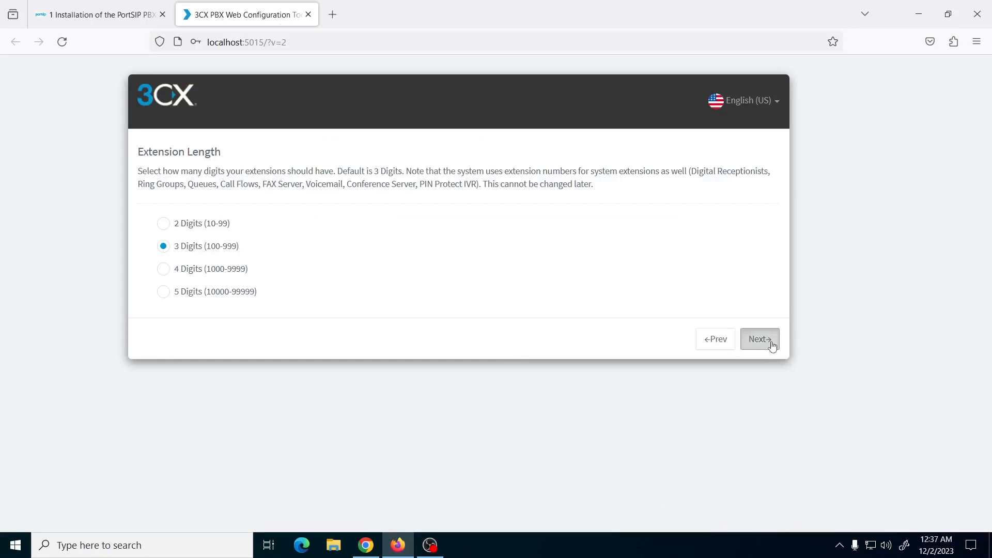
pyautogui.click(758, 339)
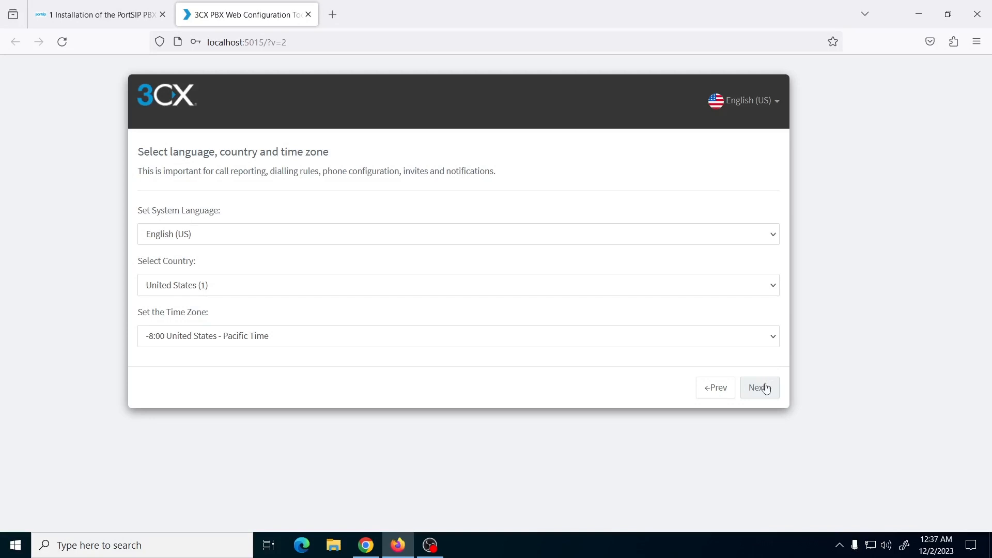
pyautogui.click(759, 387)
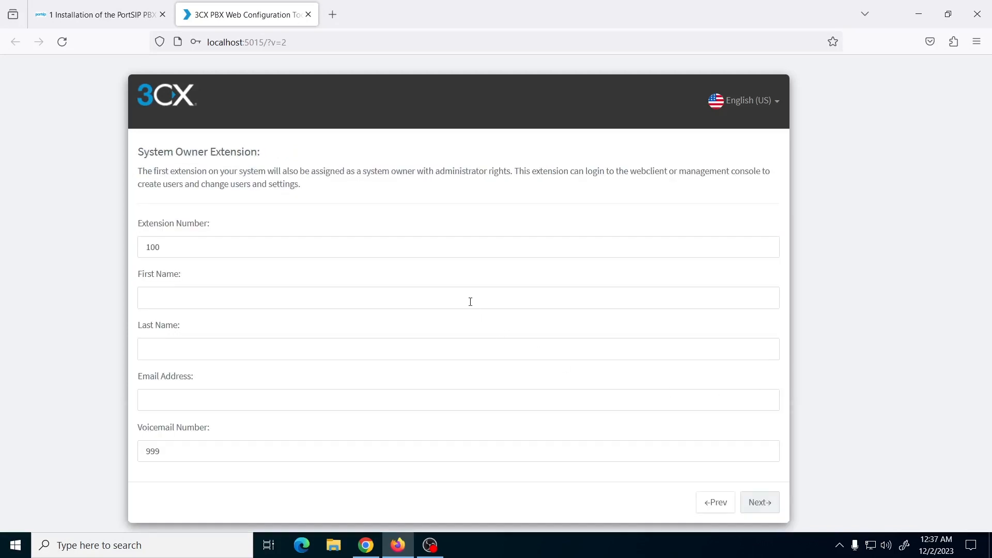
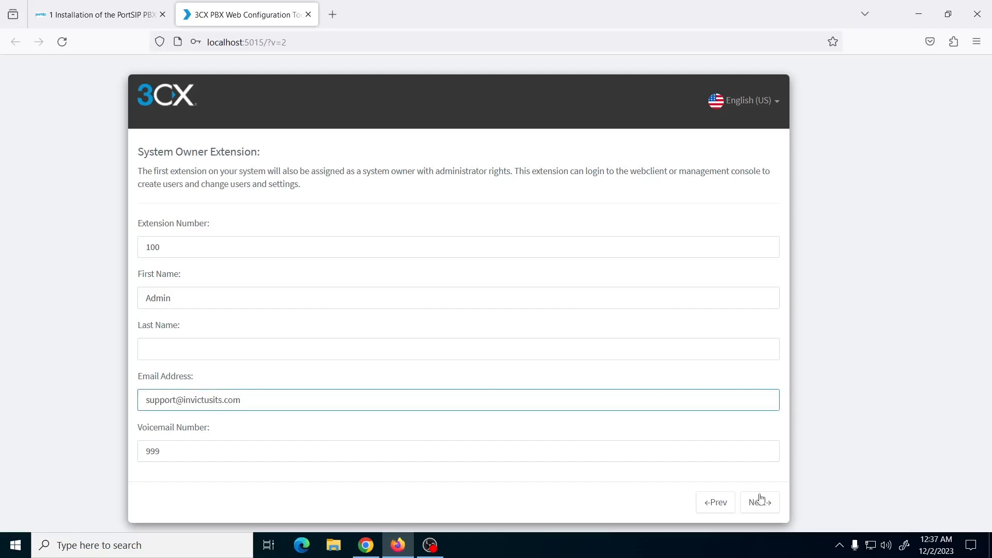
pyautogui.click(759, 503)
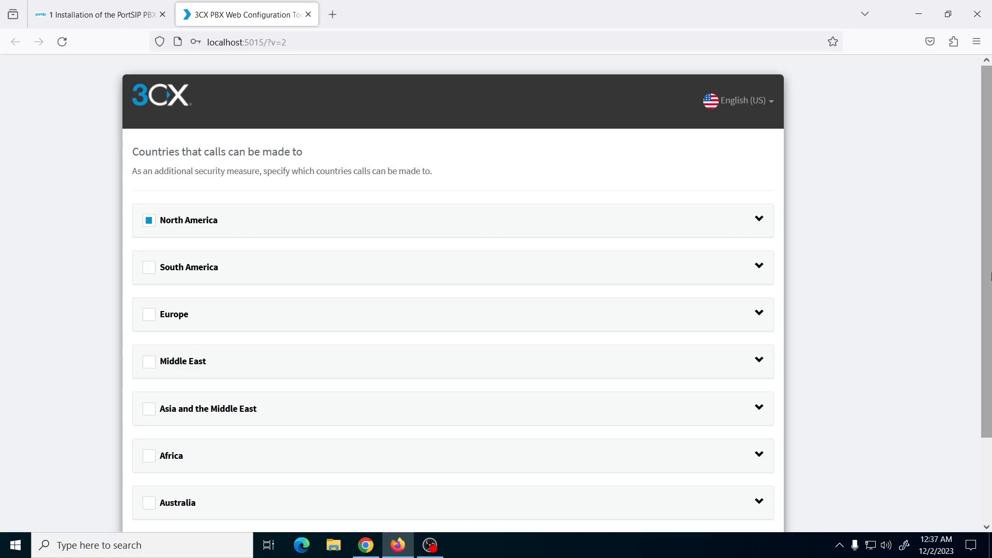
# Allow calls to North America only and keep the standard English prompts set.
pyautogui.scroll(-3)
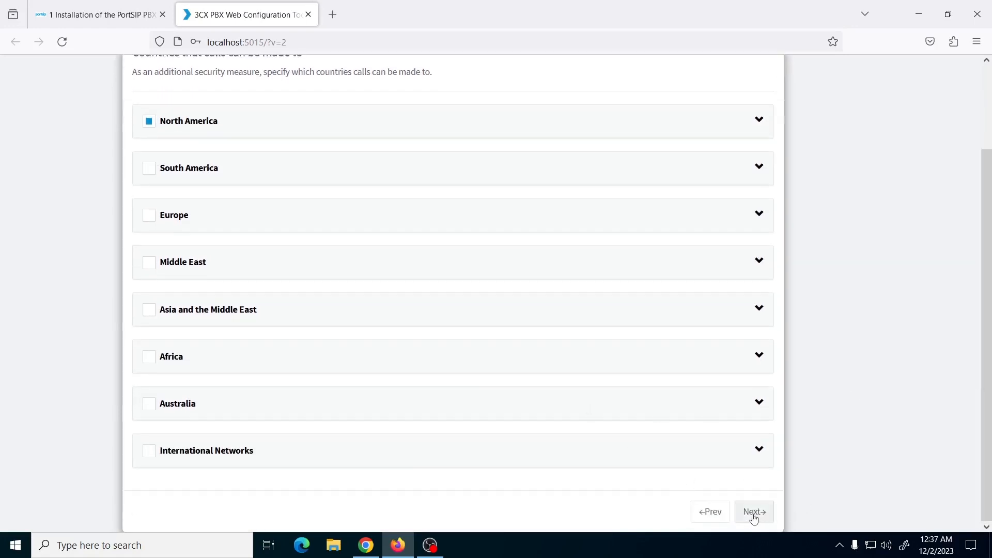
pyautogui.click(753, 511)
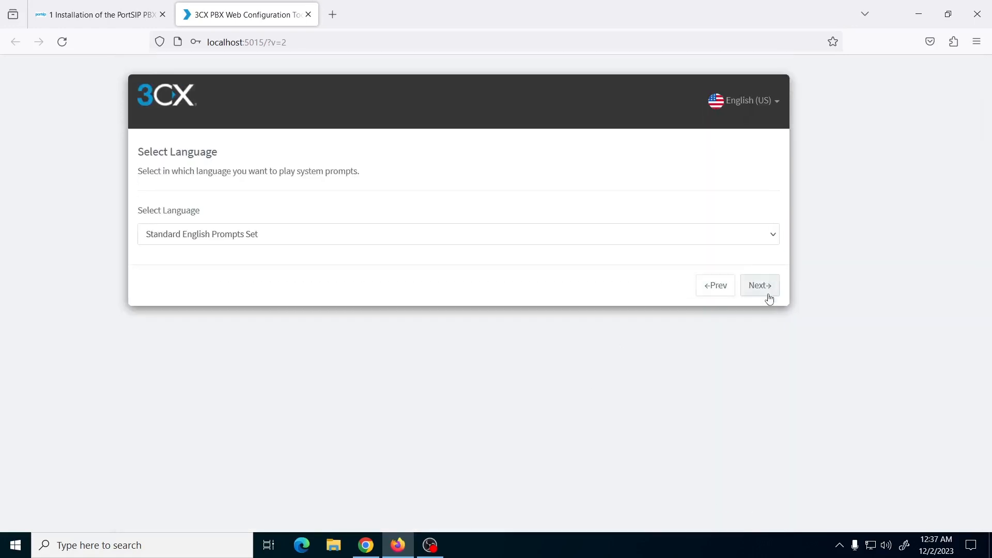
pyautogui.click(759, 286)
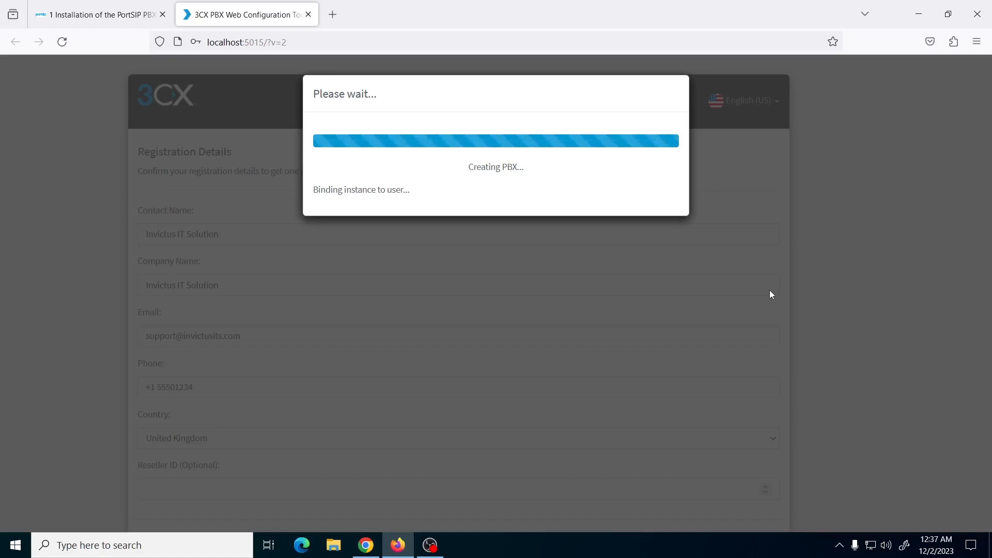
pyautogui.moveTo(468, 520)
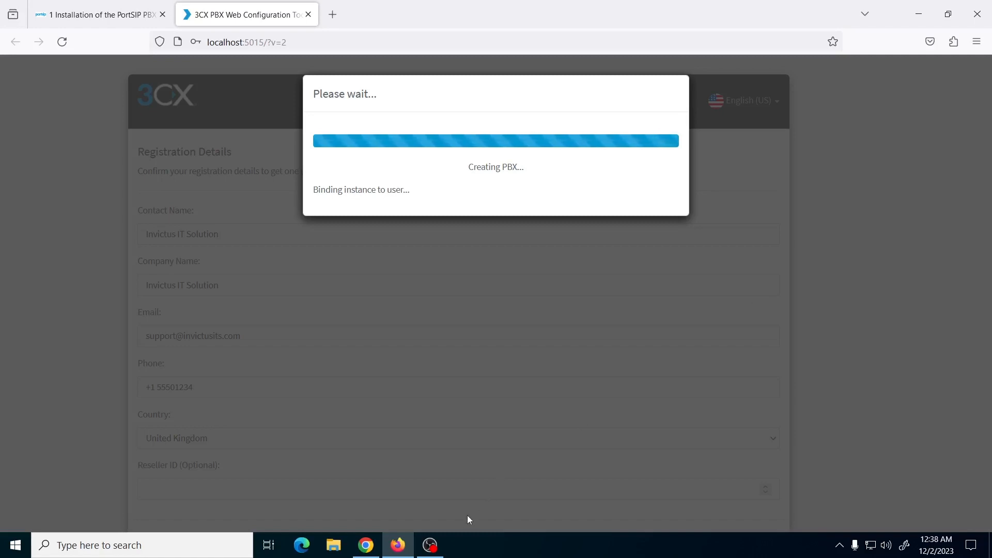
pyautogui.moveTo(433, 545)
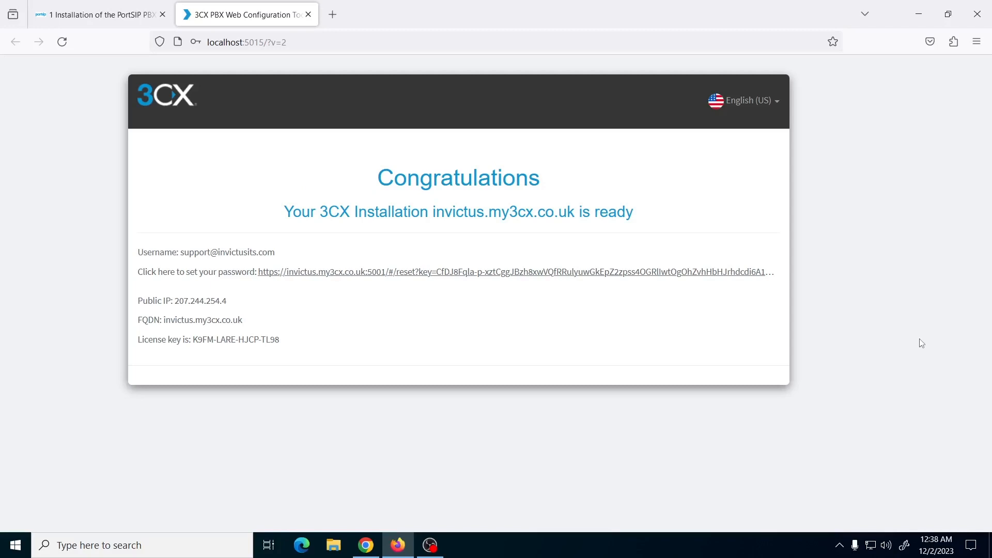
pyautogui.moveTo(429, 341)
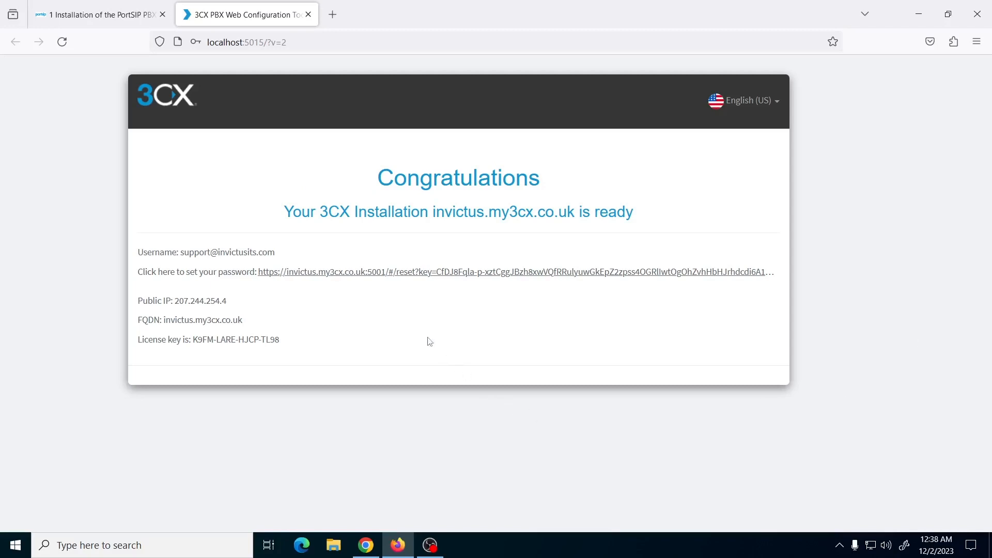
pyautogui.moveTo(347, 274)
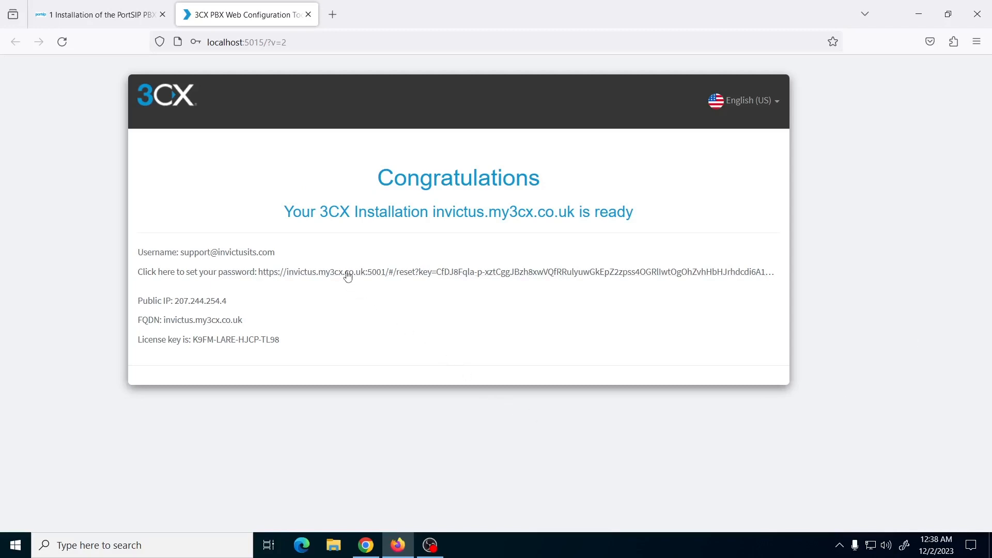
# Follow the set-your-password link on the Congratulations page.
pyautogui.click(345, 271)
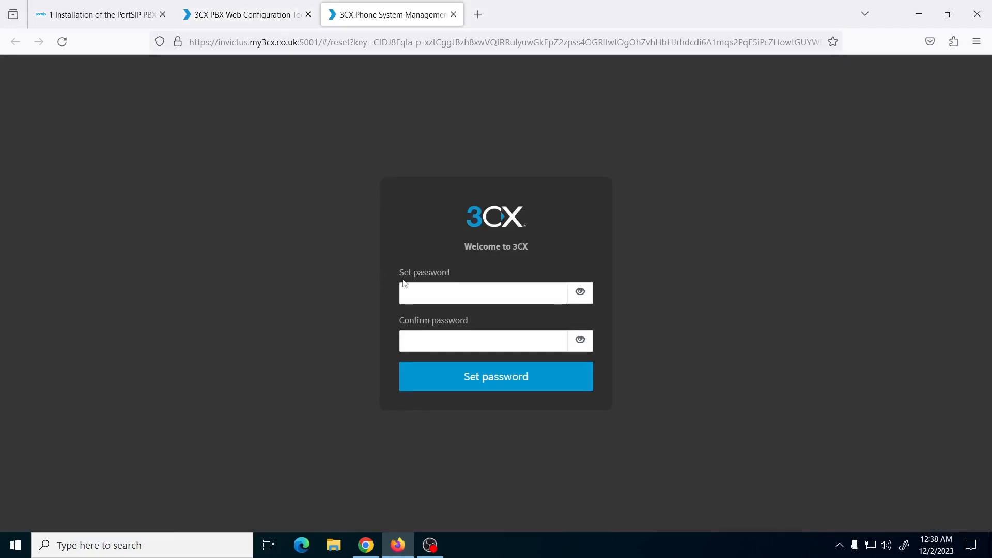
# Enter and confirm the new owner password.
pyautogui.click(483, 291)
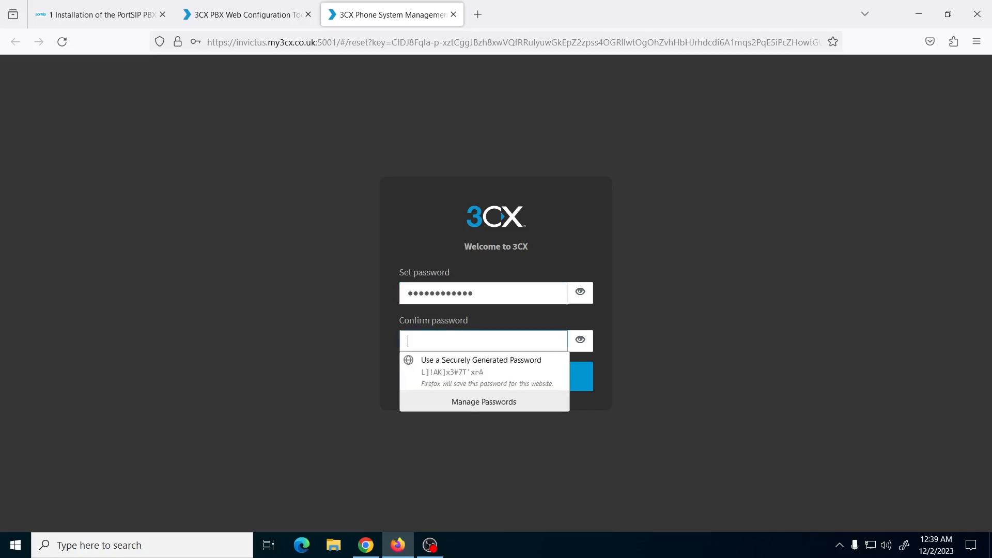
pyautogui.write('•••••')
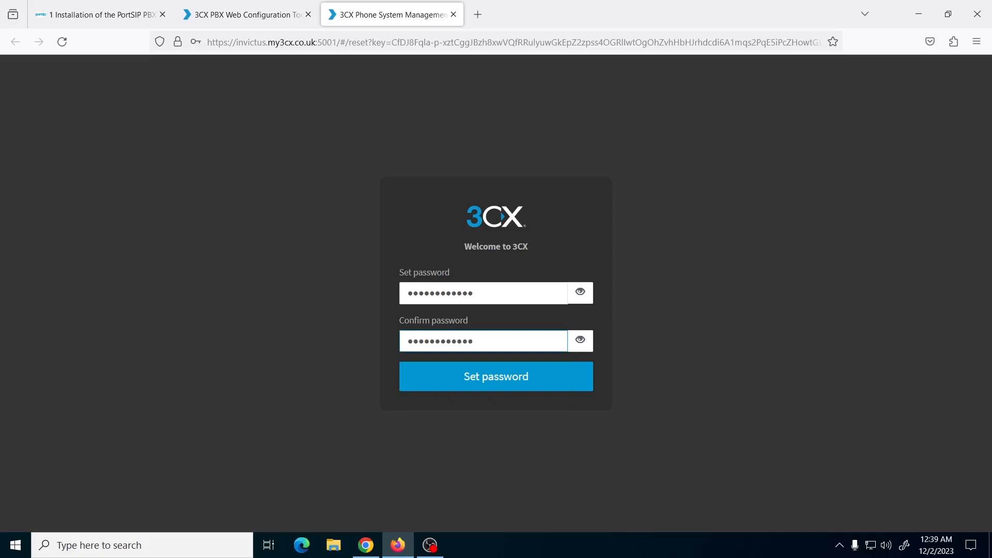
pyautogui.click(495, 377)
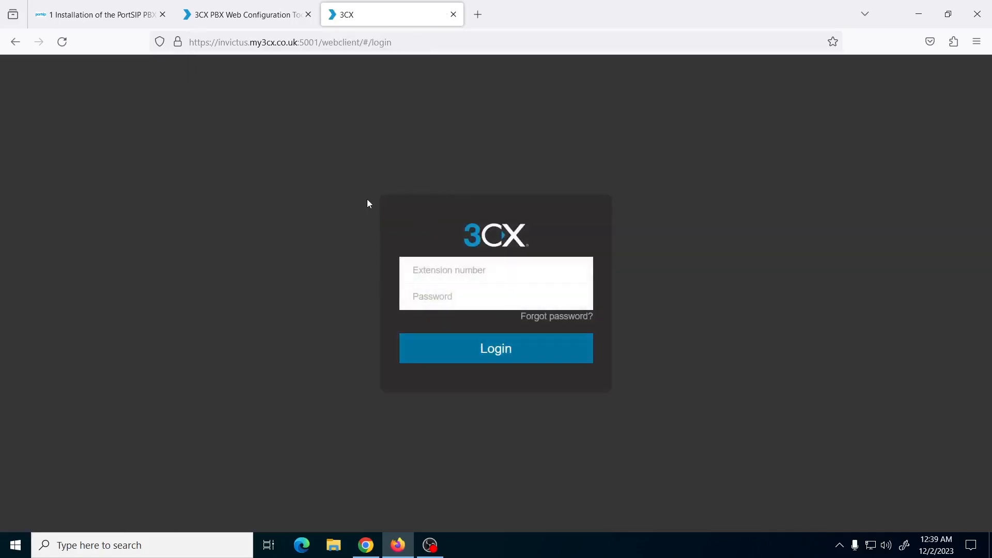
# Change the address from /webclient/#/login to /#/login to reach the management console sign-in.
pyautogui.click(289, 41)
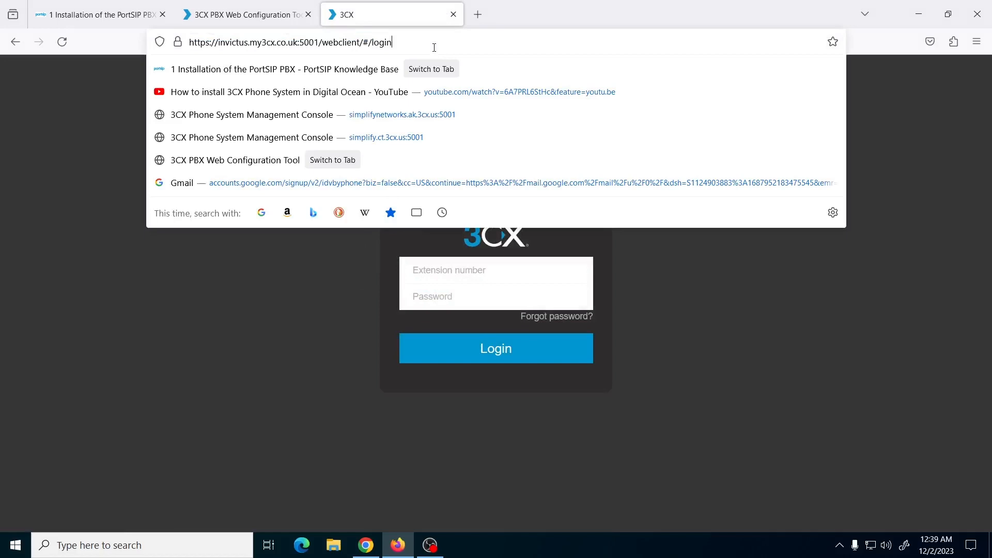
pyautogui.press('Backspace')
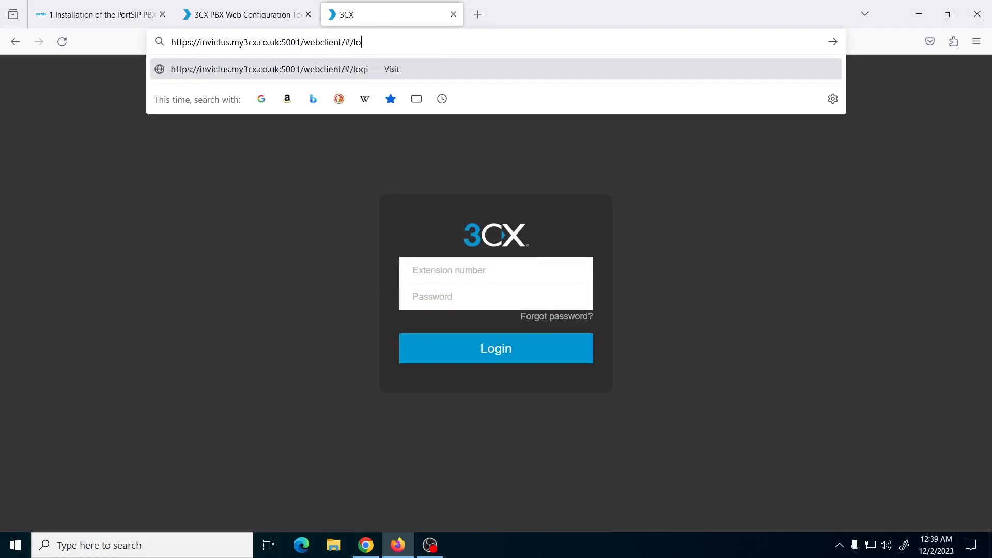
pyautogui.press('Backspace')
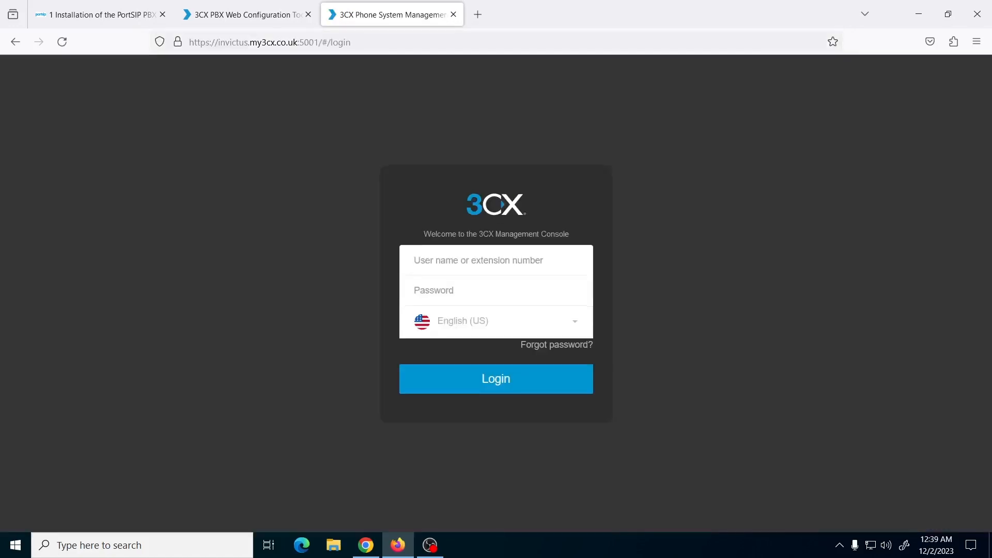
pyautogui.click(477, 261)
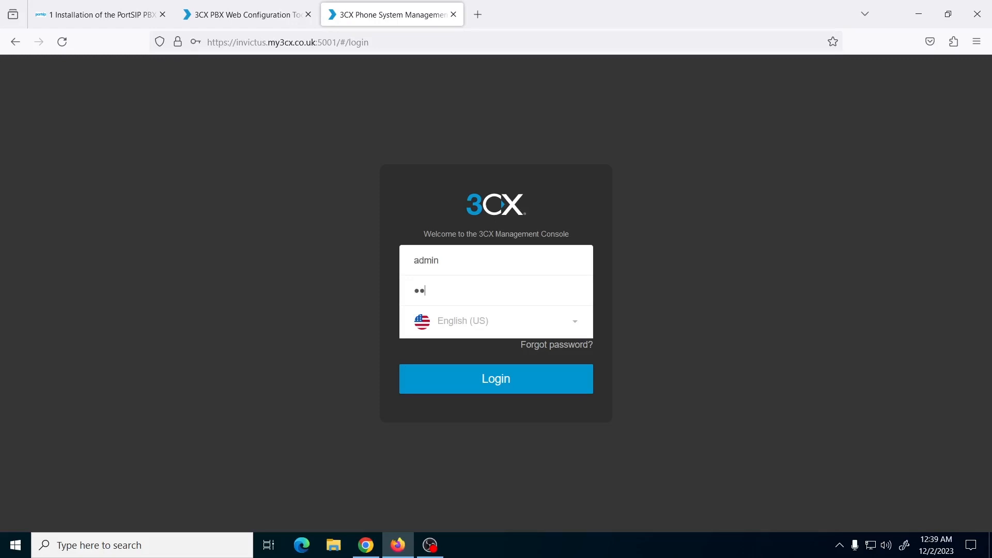
# Sign in as admin, decline saving the login and close the 3CX app pop-up.
pyautogui.write('password')
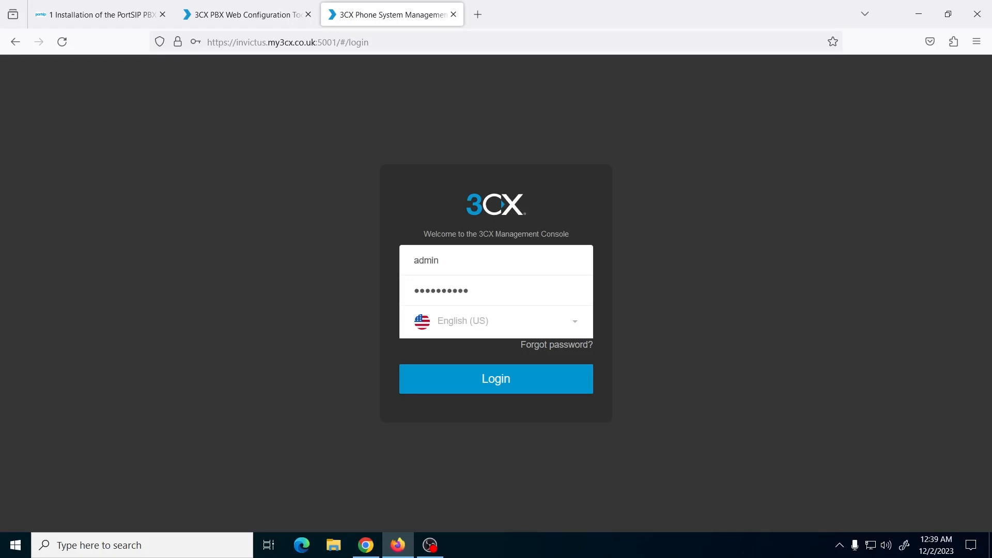
pyautogui.click(495, 379)
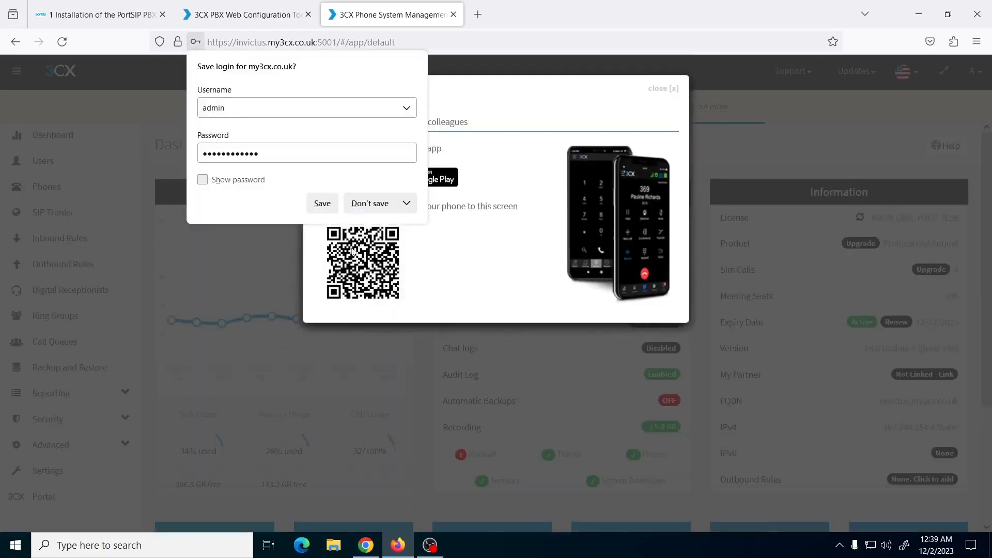
pyautogui.click(370, 203)
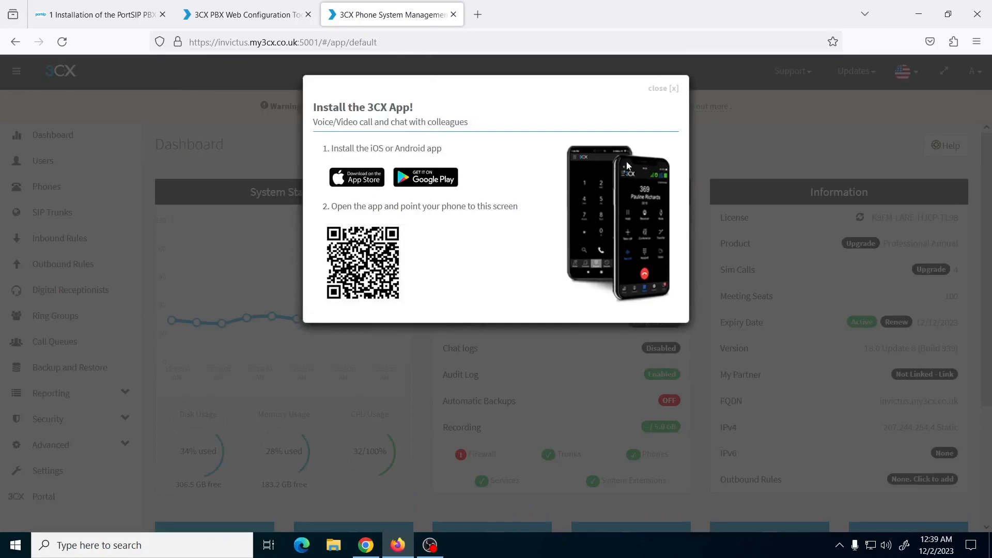
pyautogui.click(664, 87)
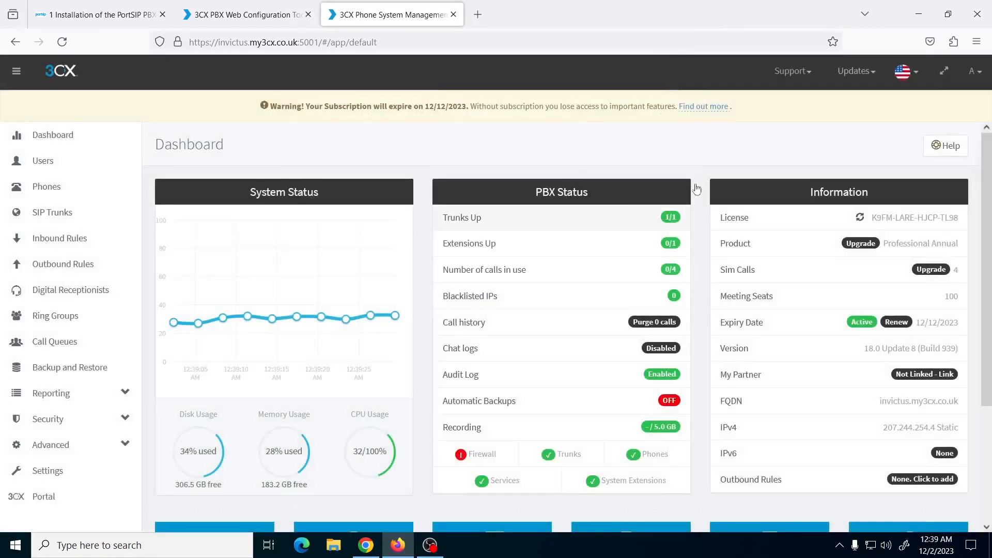
# Run the firewall check from the dashboard's Firewall status.
pyautogui.scroll(-3)
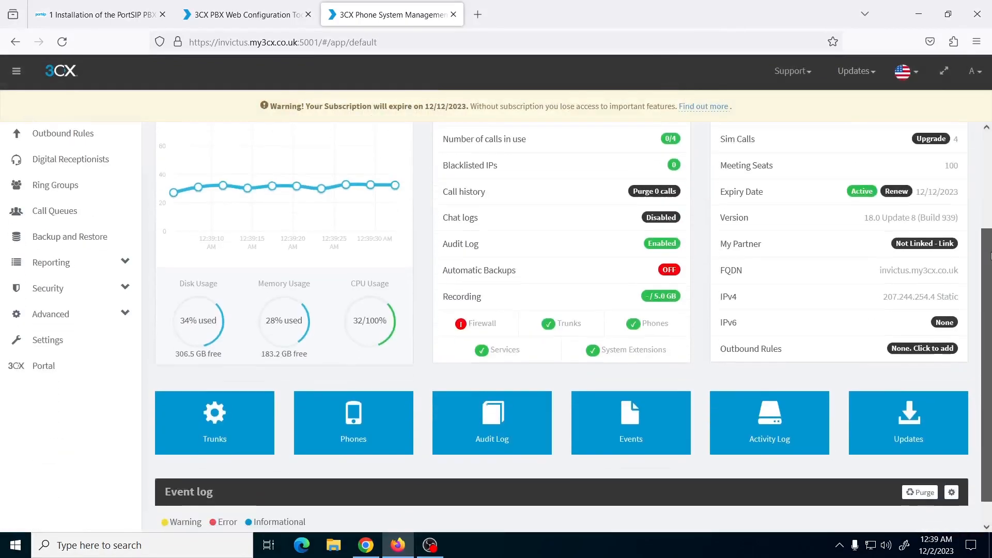
pyautogui.scroll(-3)
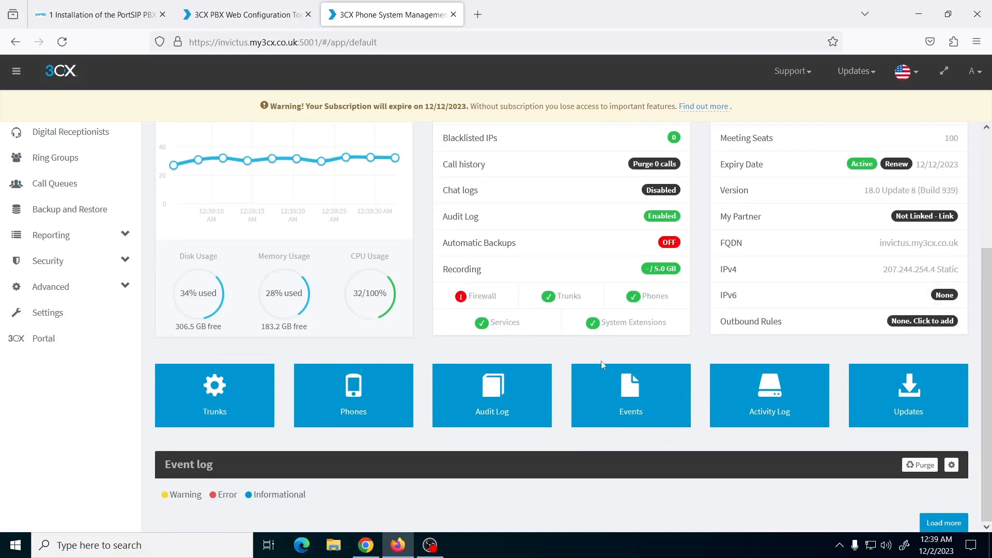
pyautogui.click(482, 297)
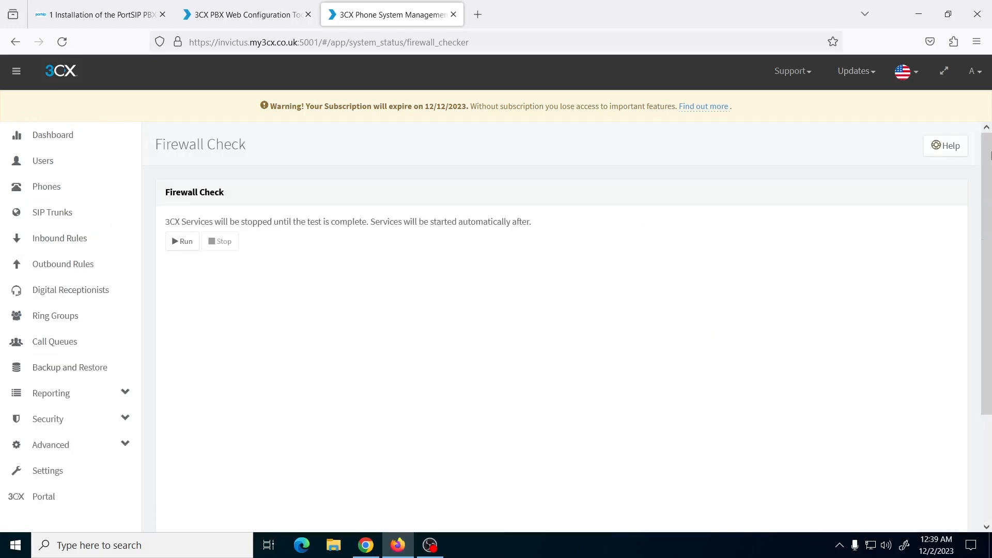
pyautogui.click(181, 241)
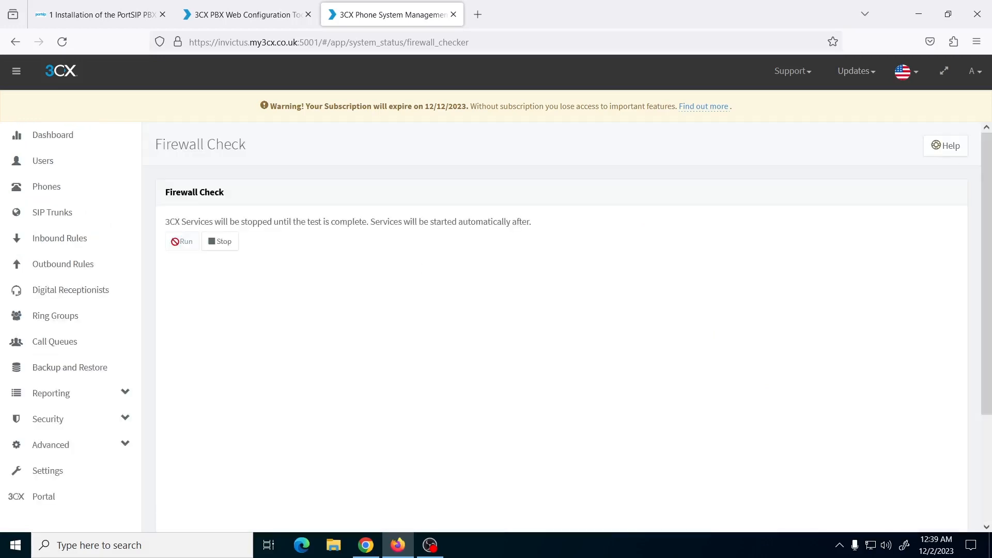
# Launch Windows Services via search and select 3CX PhoneSystem 01 Call Flow Server.
pyautogui.click(95, 545)
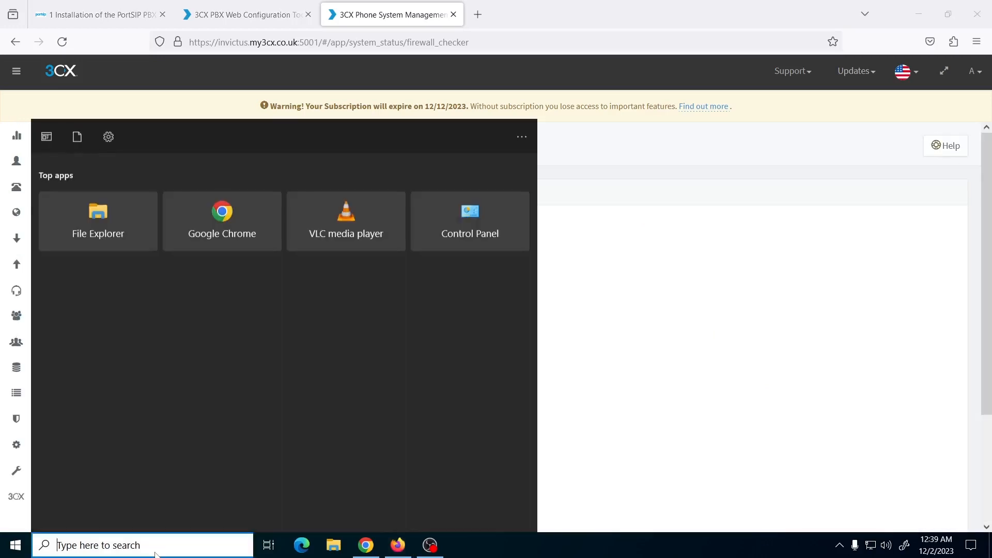
pyautogui.write('services')
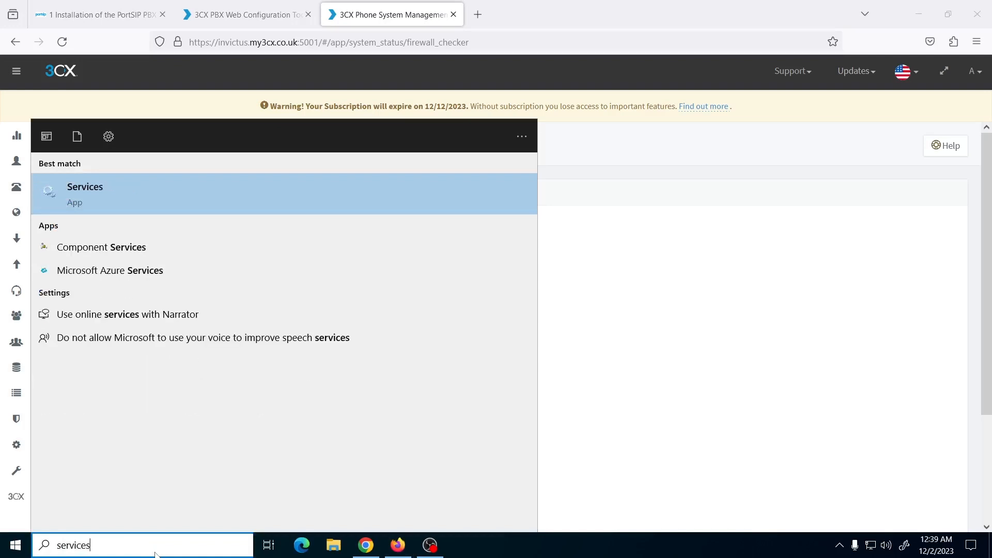
pyautogui.click(85, 194)
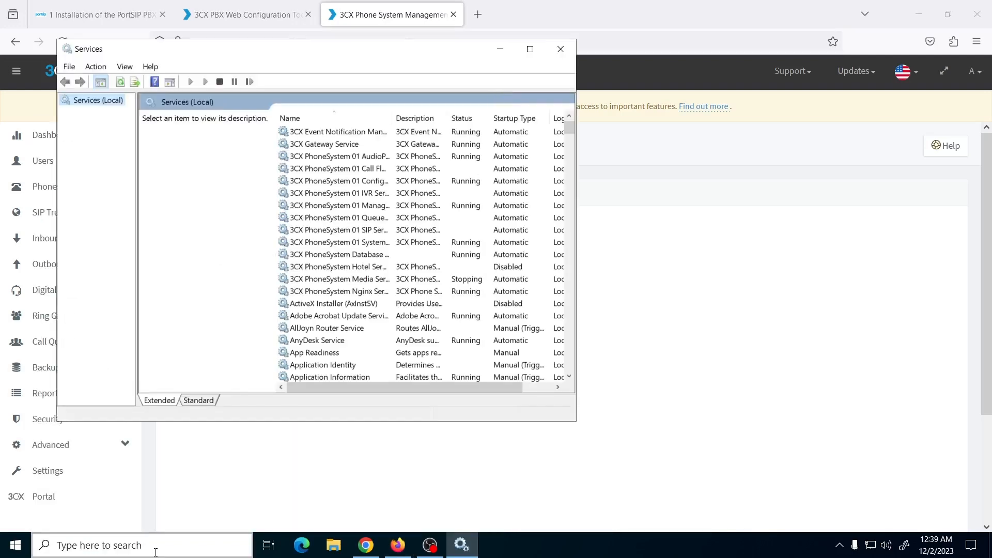
pyautogui.moveTo(329, 194)
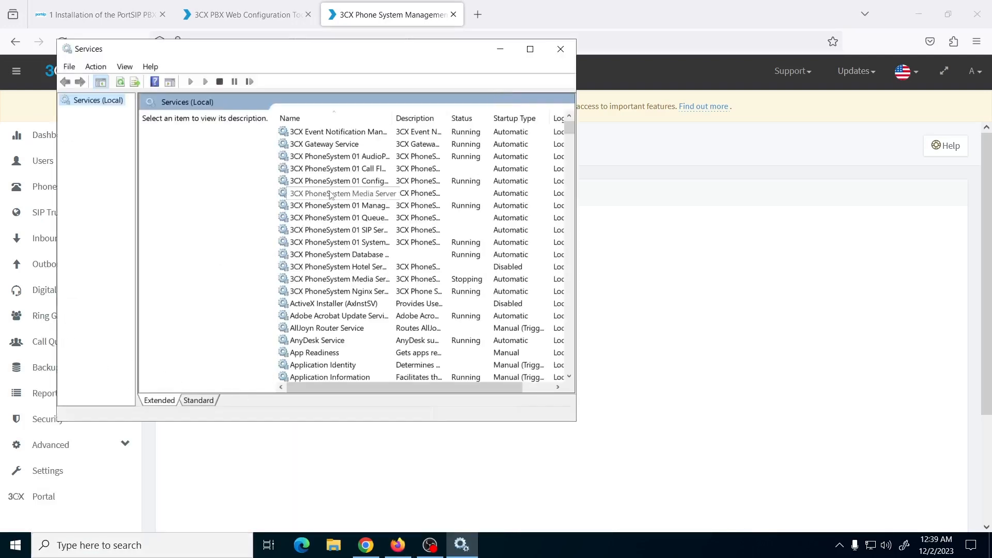
pyautogui.click(338, 169)
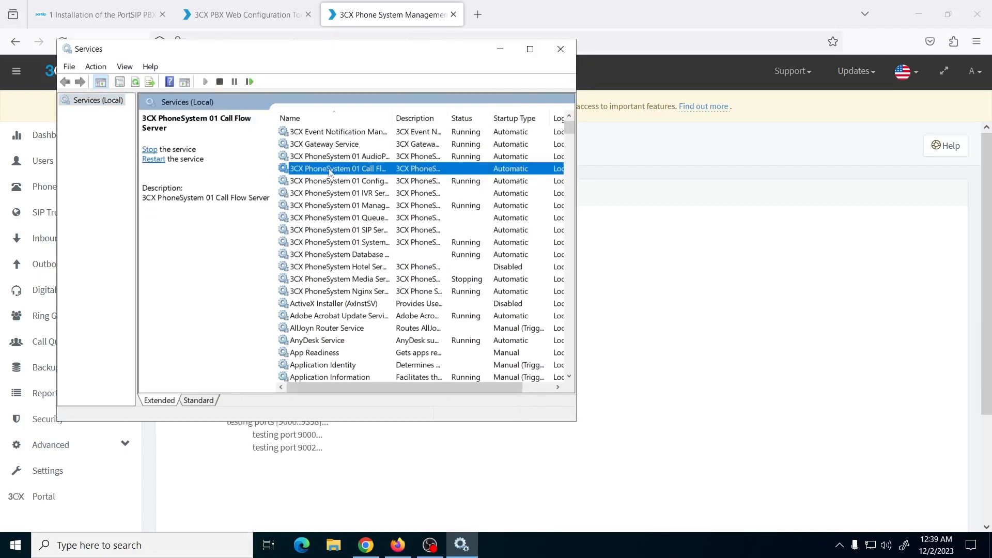
pyautogui.rightClick(338, 169)
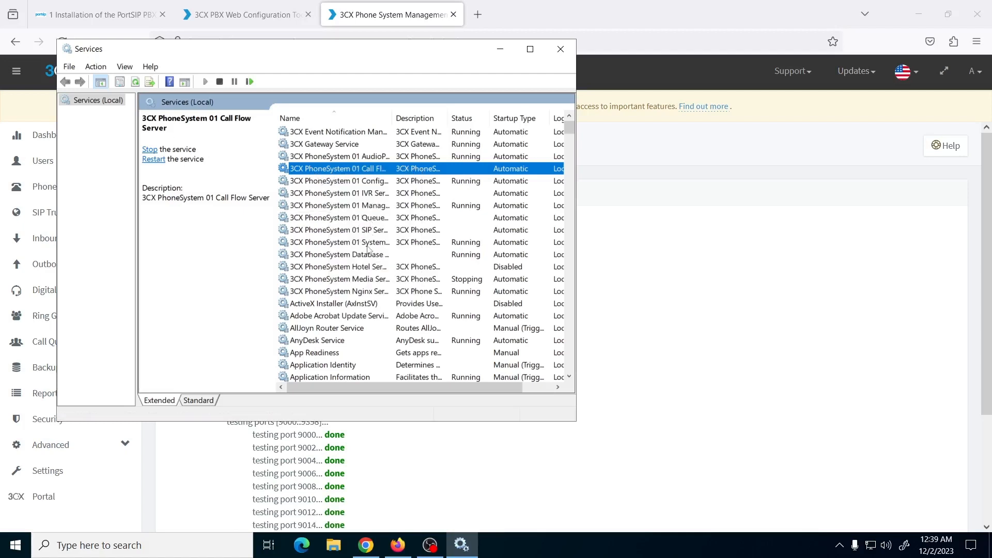
pyautogui.moveTo(340, 242)
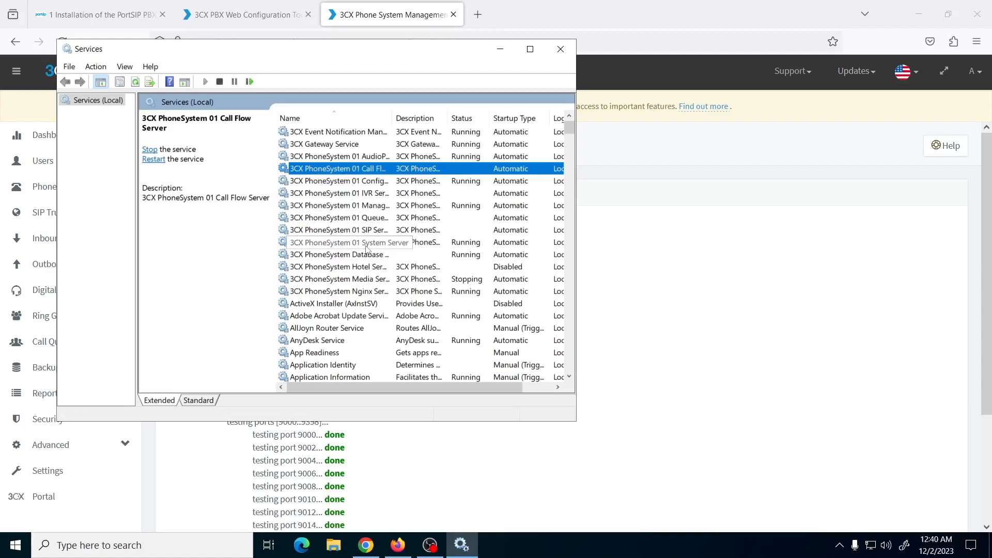
pyautogui.moveTo(357, 309)
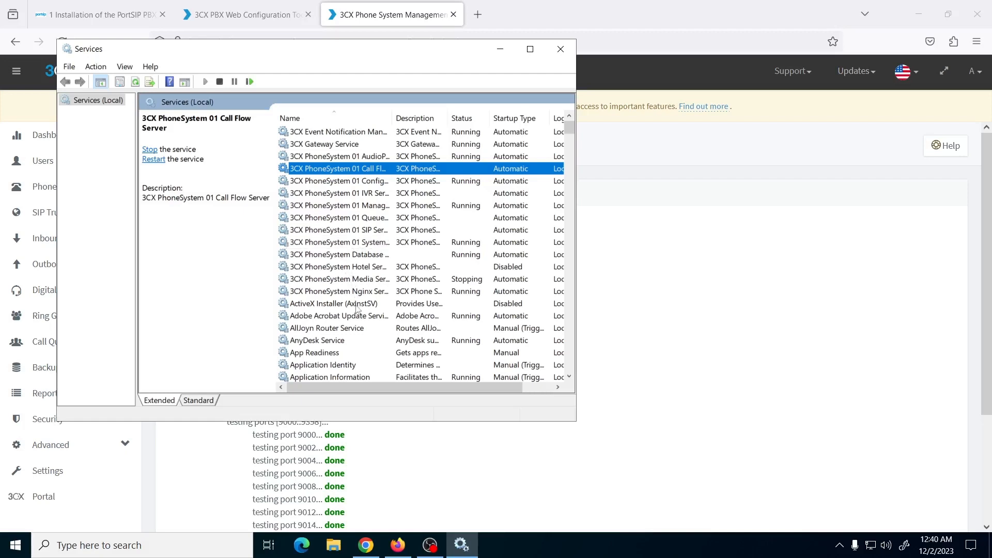
pyautogui.moveTo(339, 279)
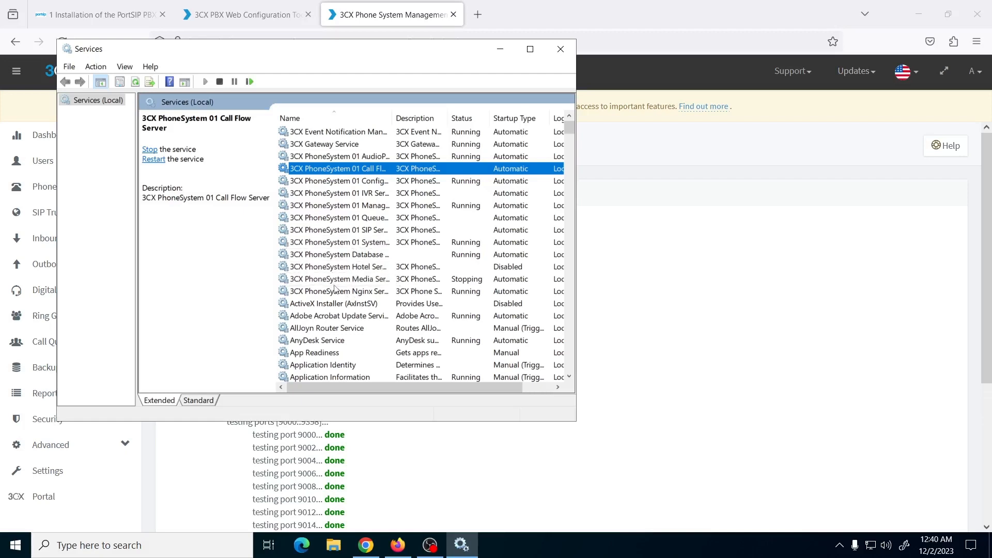
# Return to the console dashboard and show the Users list with Admin extension 100.
pyautogui.click(339, 292)
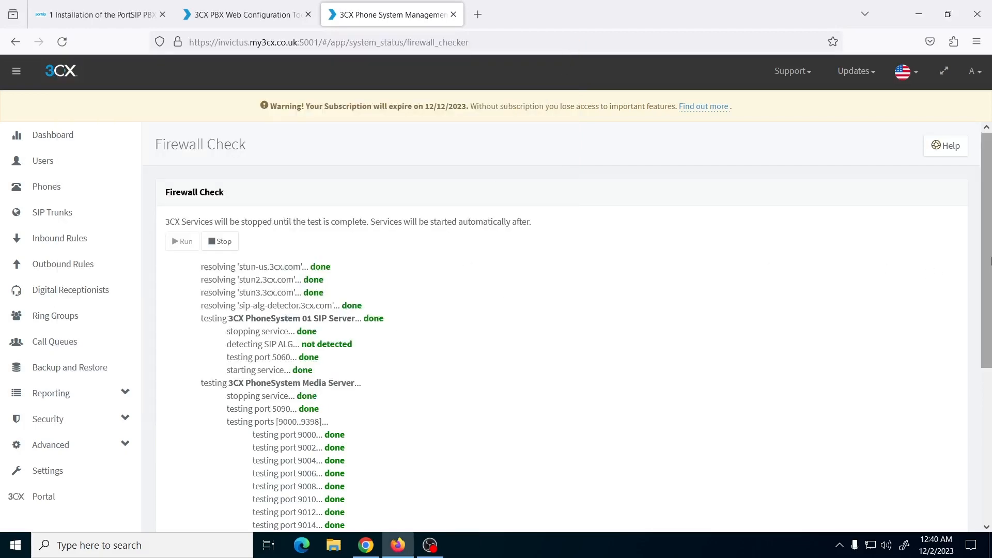
pyautogui.scroll(-3)
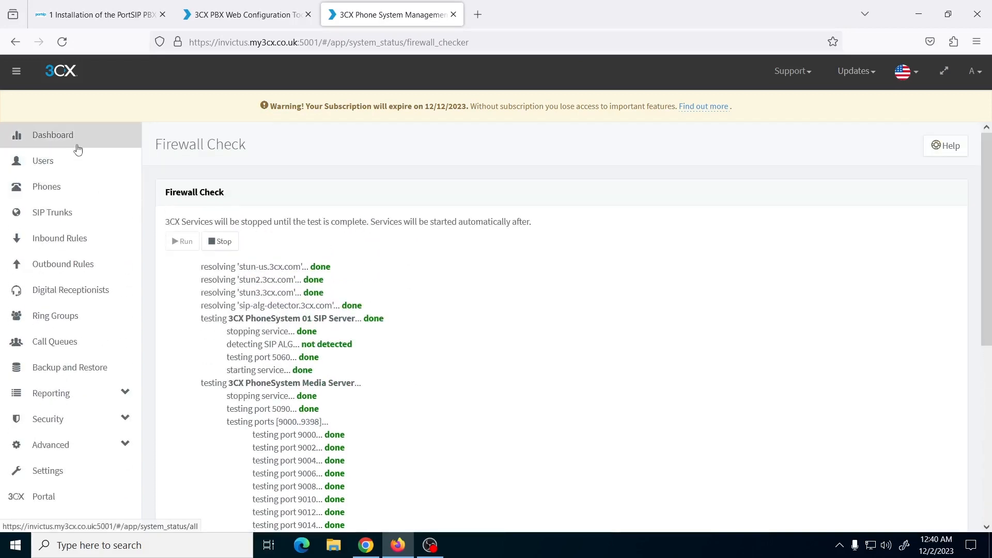
pyautogui.click(53, 135)
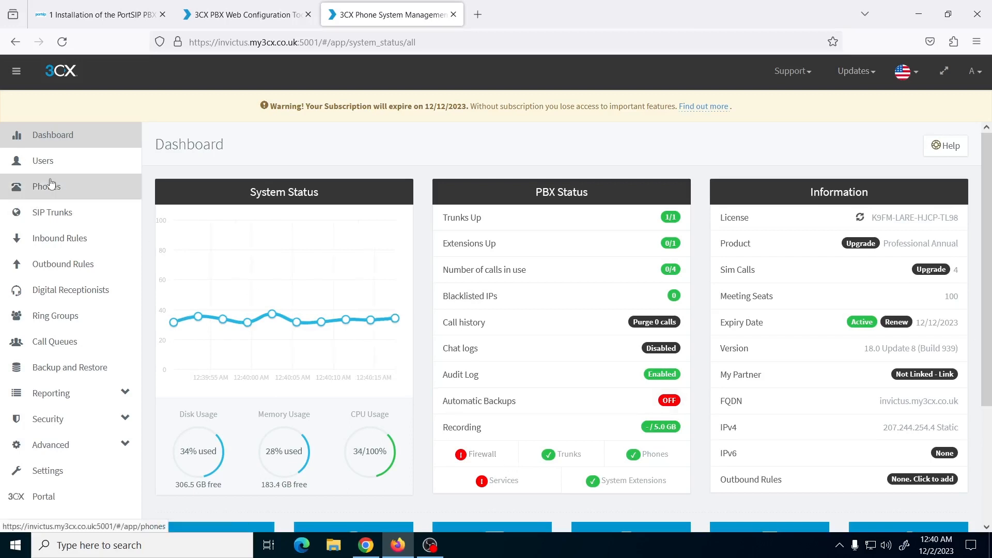
pyautogui.click(43, 161)
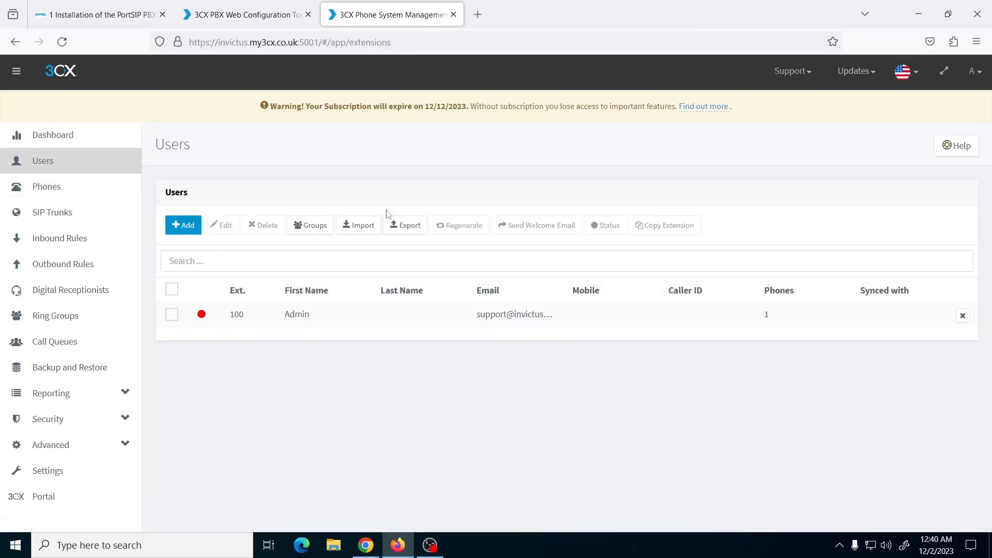
pyautogui.moveTo(270, 317)
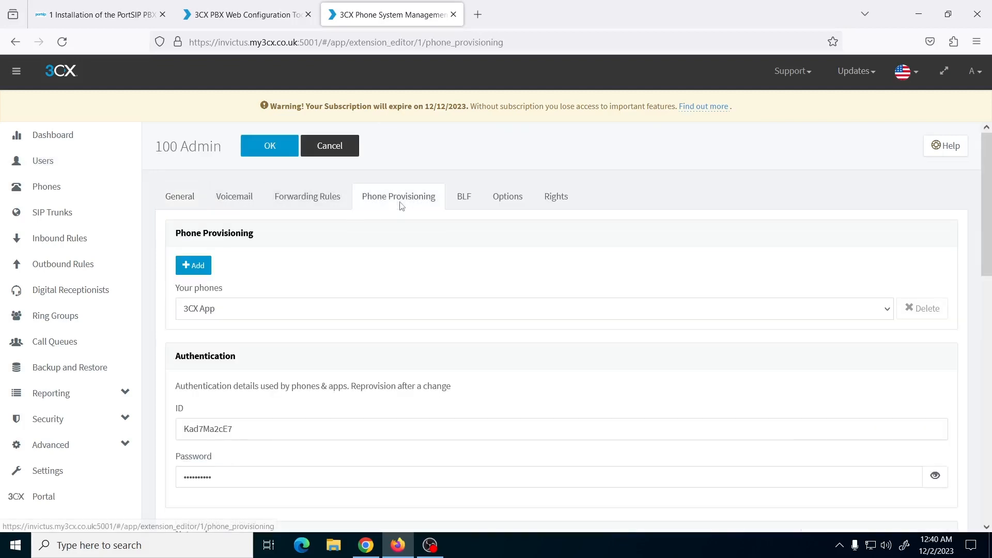
pyautogui.click(194, 265)
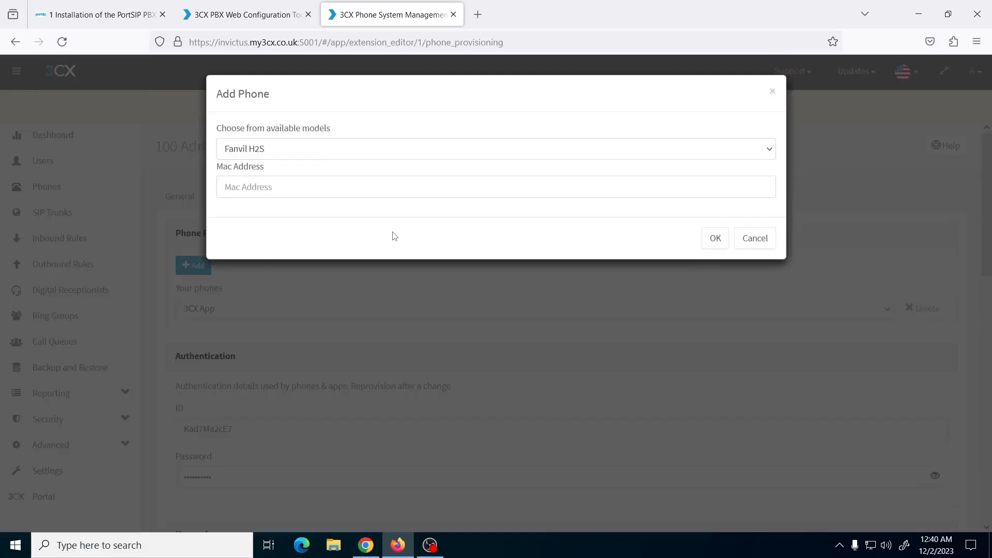
pyautogui.click(495, 149)
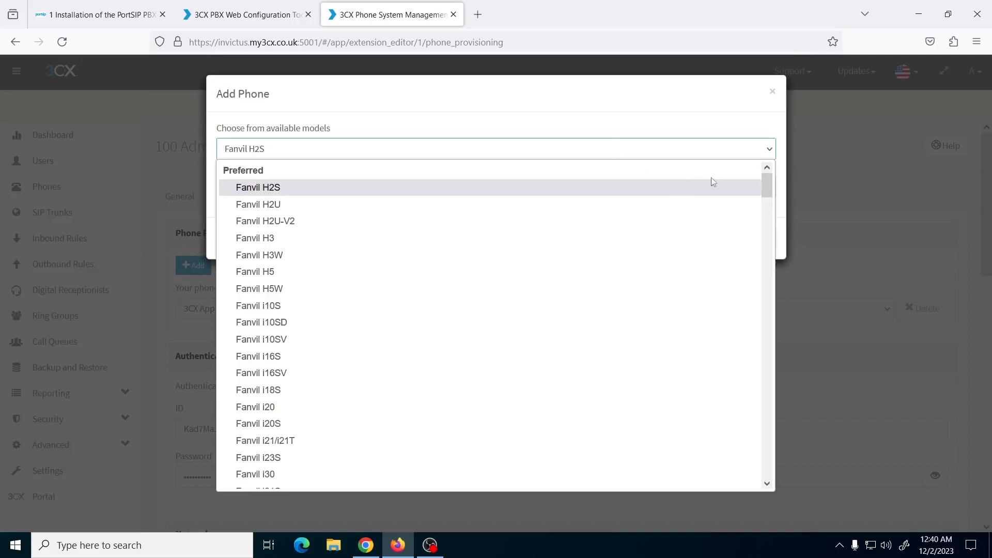
pyautogui.scroll(-3)
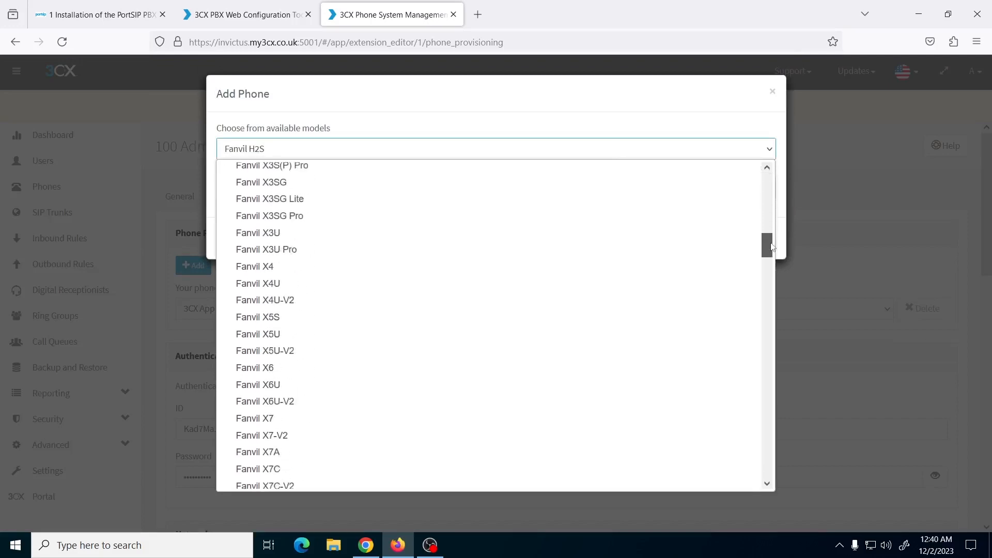
pyautogui.scroll(-3)
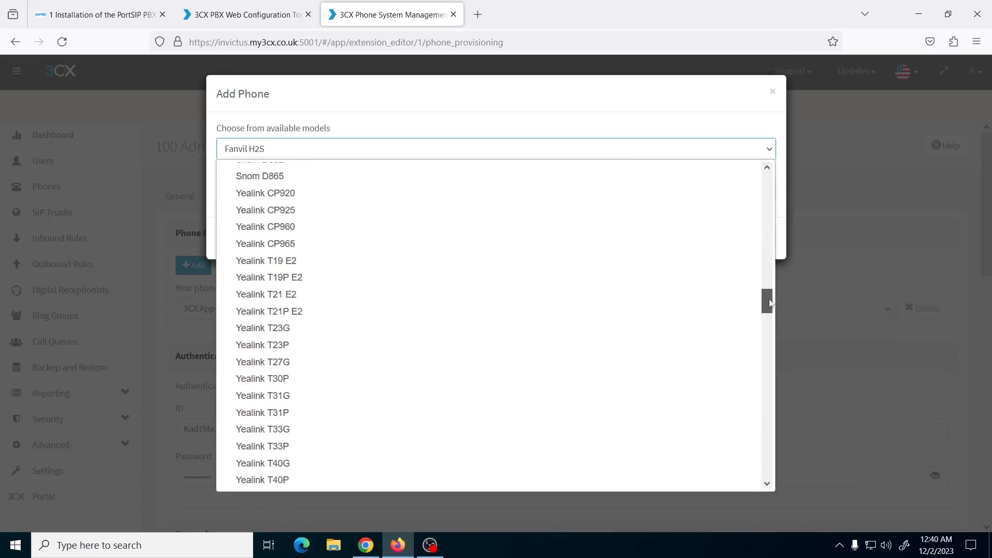
pyautogui.scroll(-3)
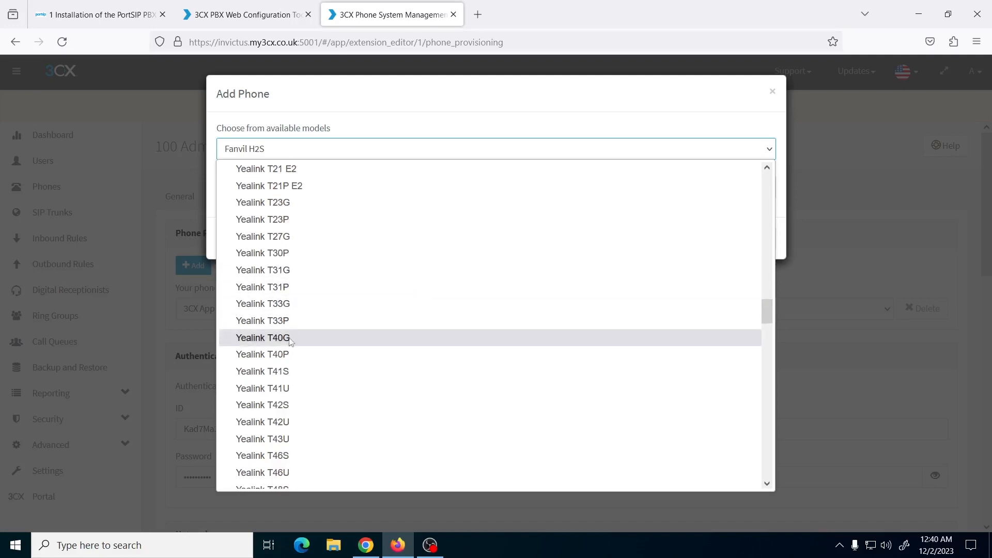
pyautogui.click(263, 337)
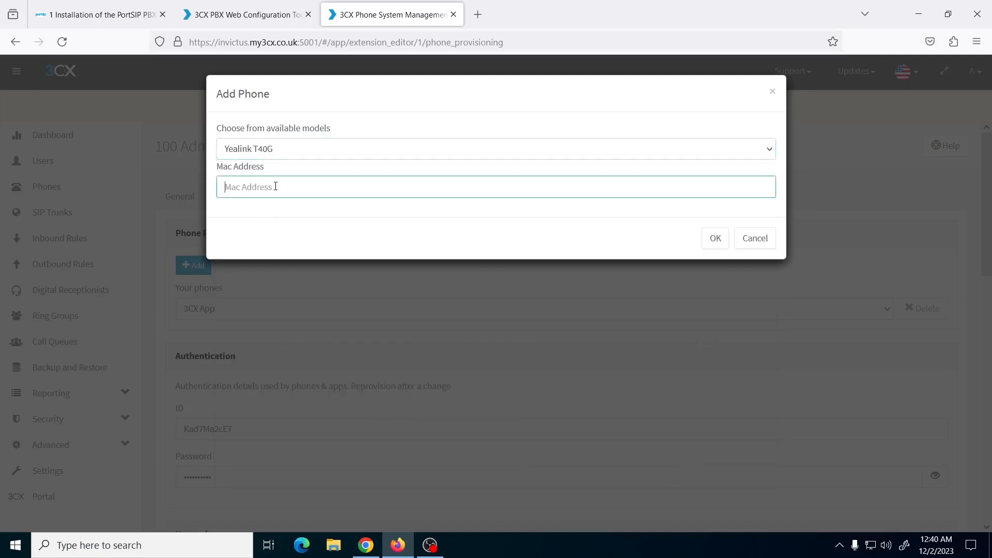
pyautogui.click(753, 238)
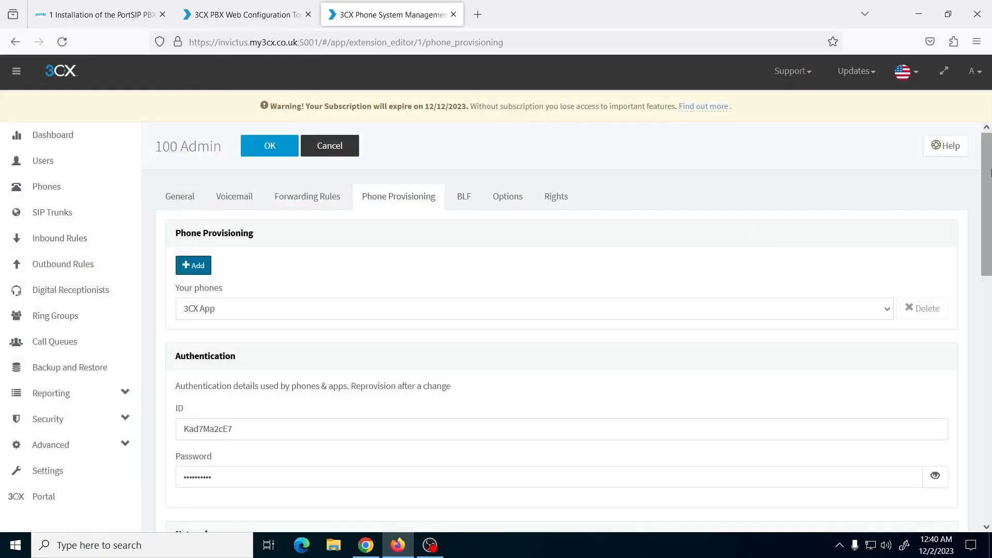
pyautogui.scroll(-3)
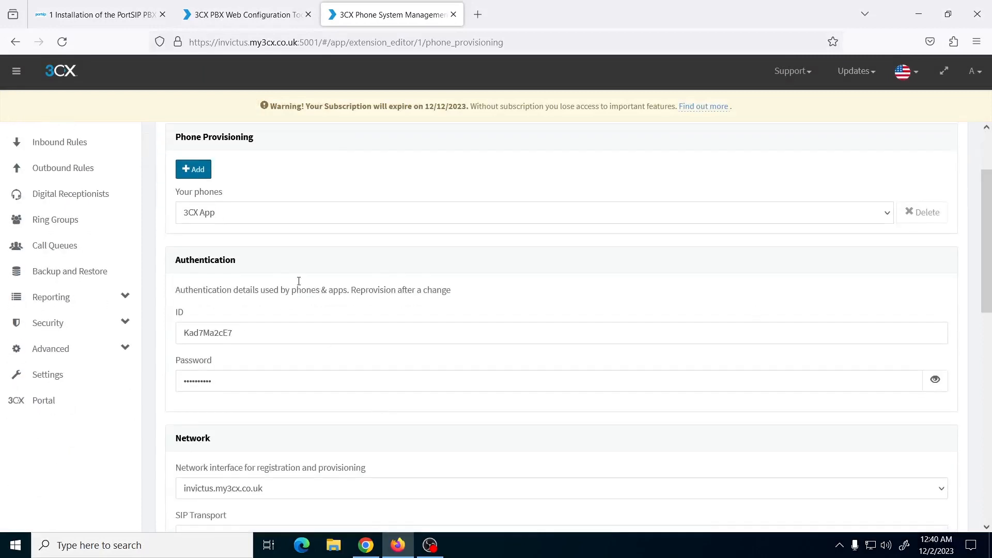
pyautogui.moveTo(294, 274)
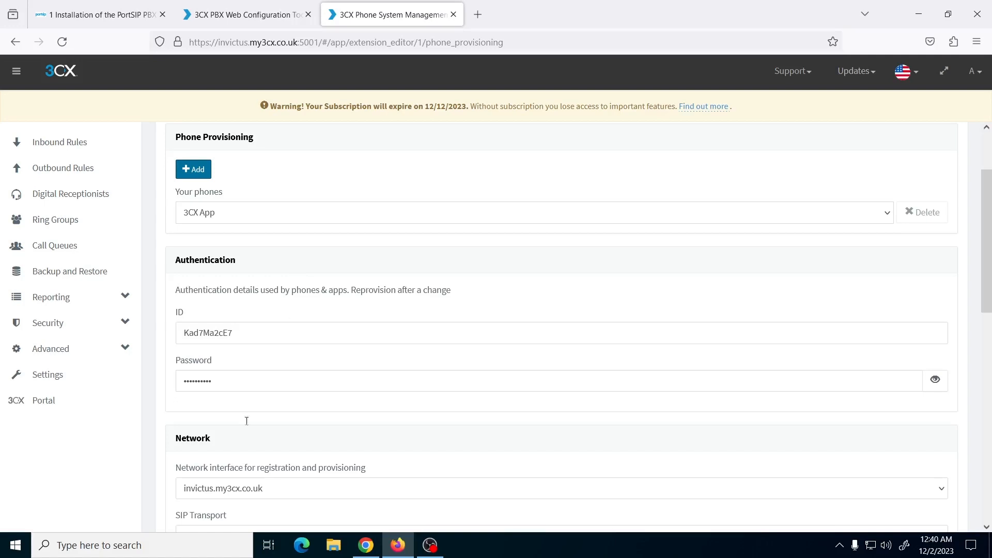
pyautogui.click(557, 488)
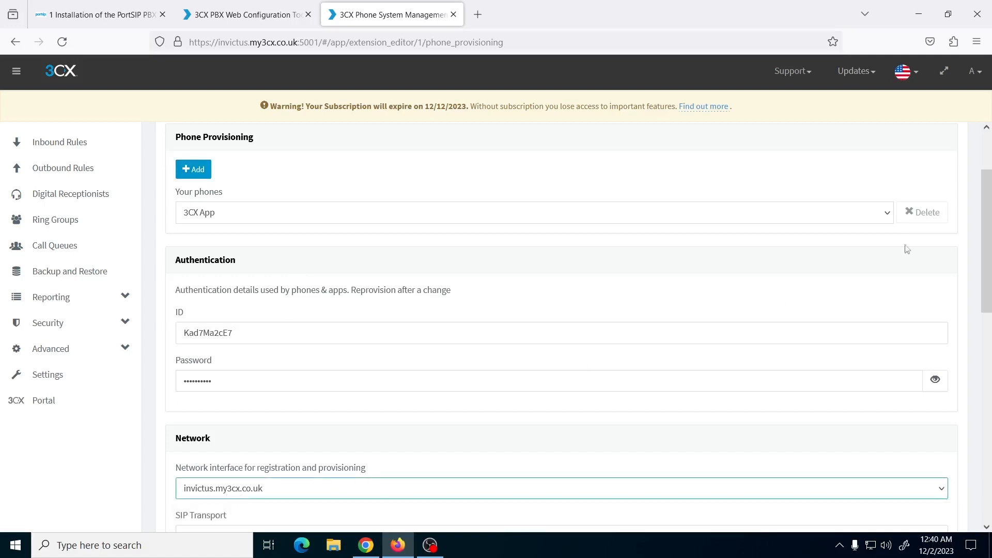
pyautogui.scroll(-3)
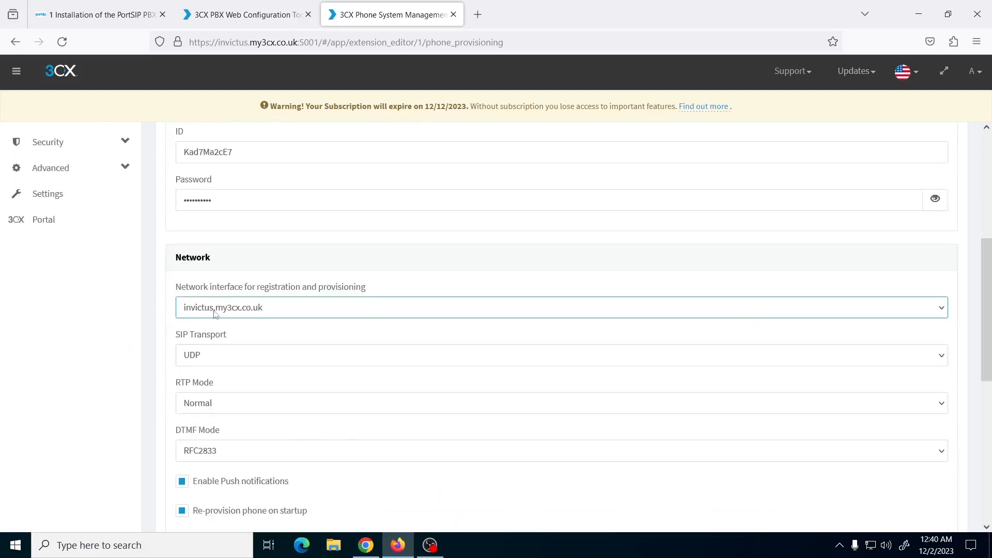
pyautogui.click(560, 308)
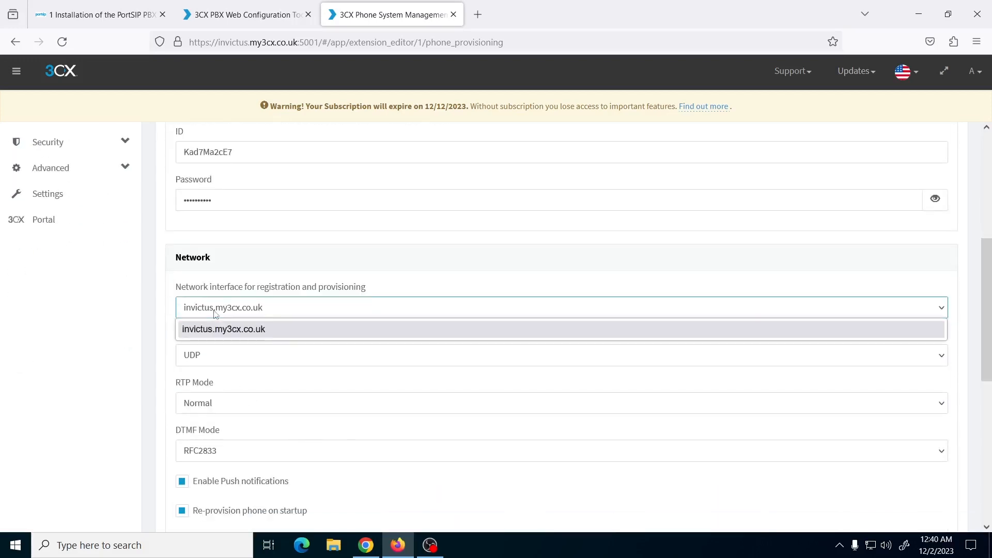
pyautogui.click(224, 329)
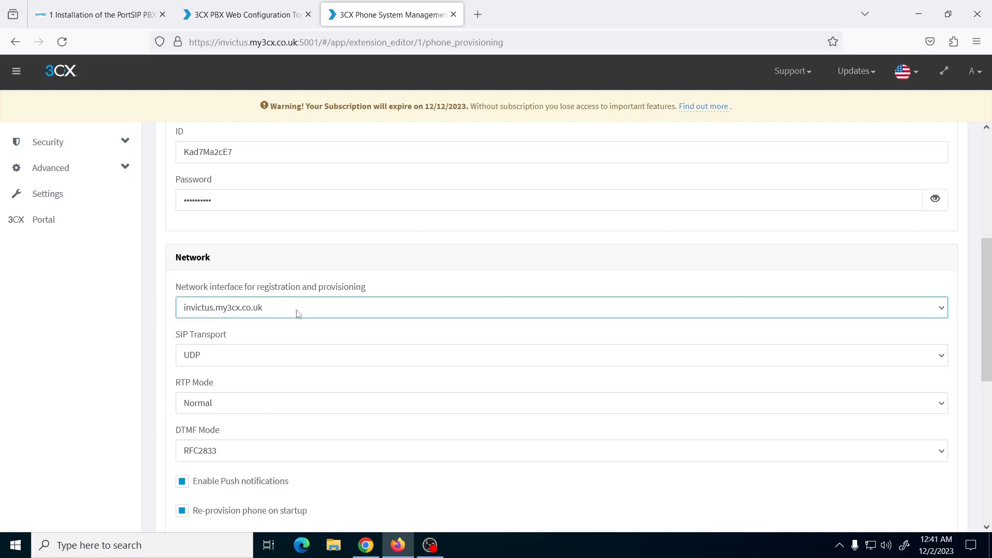
pyautogui.moveTo(324, 316)
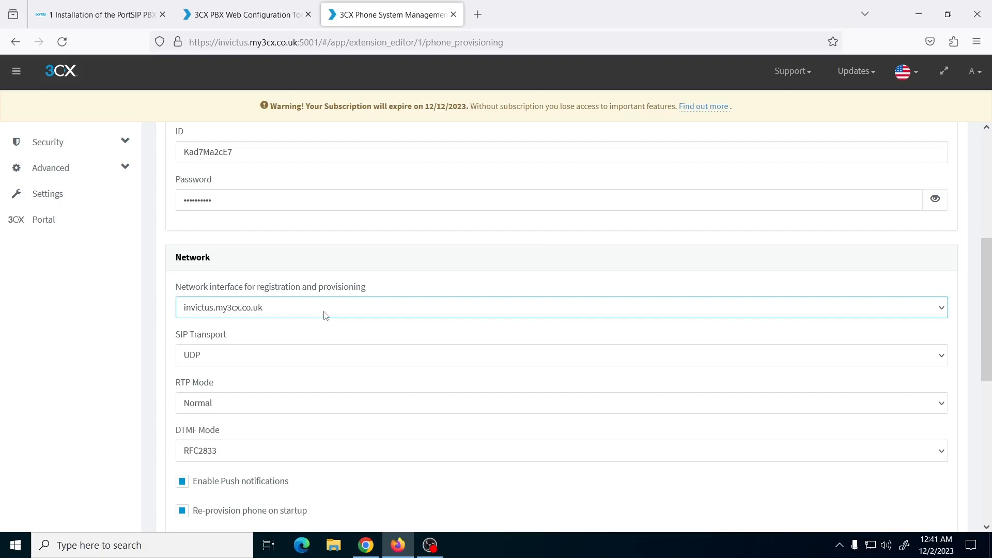
pyautogui.click(560, 308)
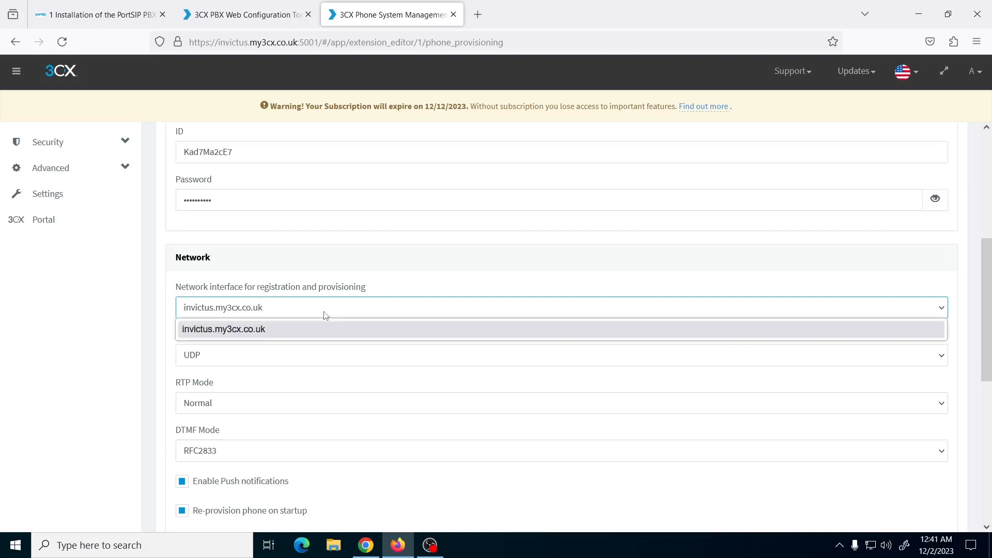
pyautogui.click(224, 328)
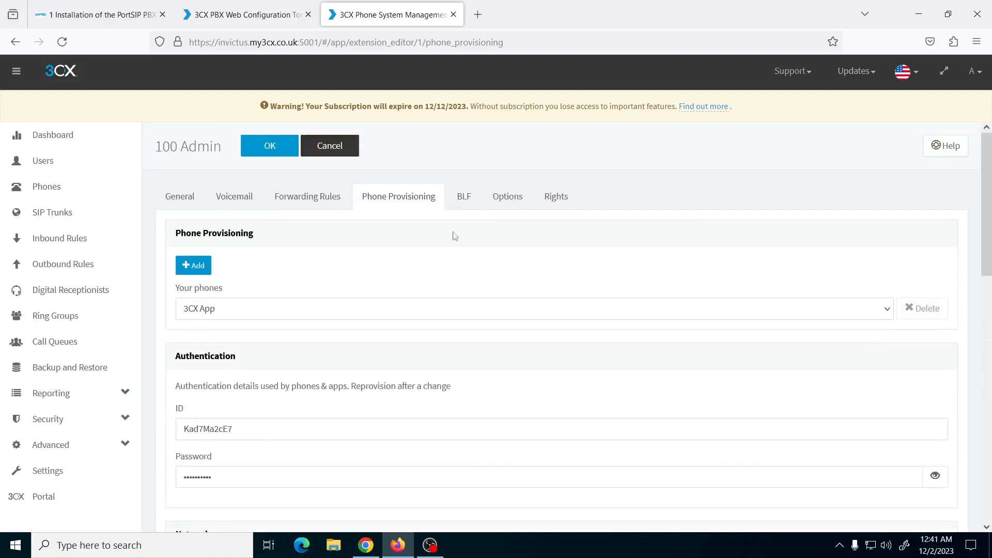
# Review the firewall check results, scrolling through all resolve and port tests marked done.
pyautogui.click(51, 135)
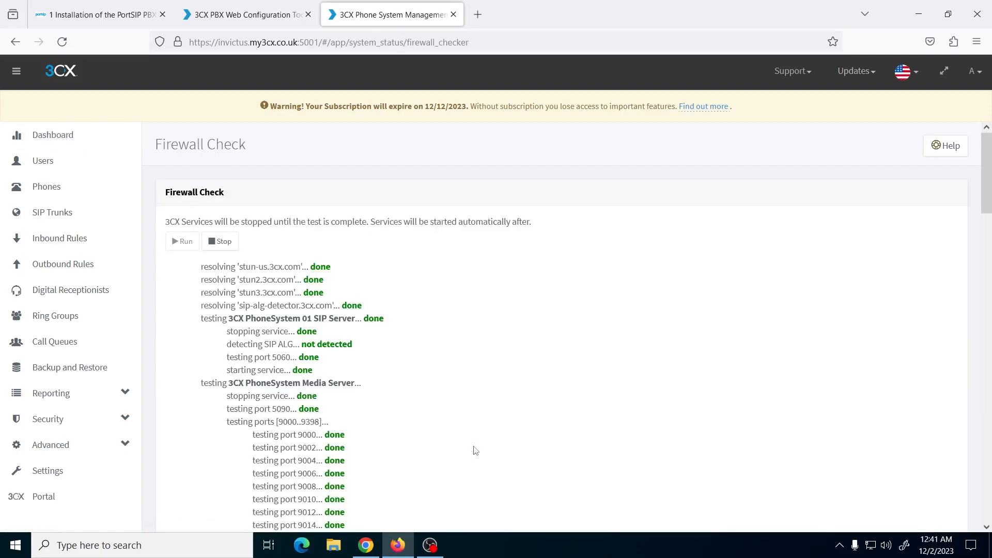
pyautogui.scroll(-3)
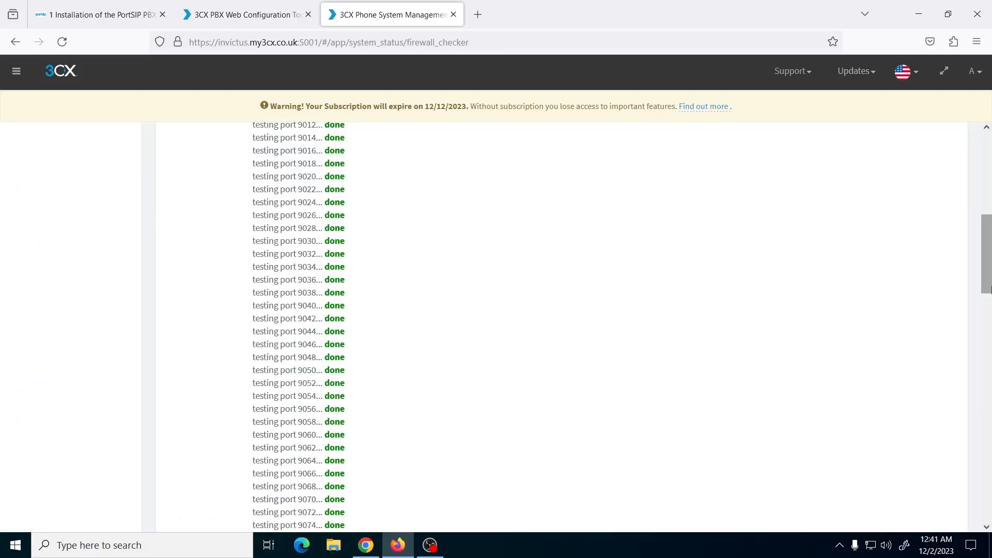
pyautogui.scroll(-3)
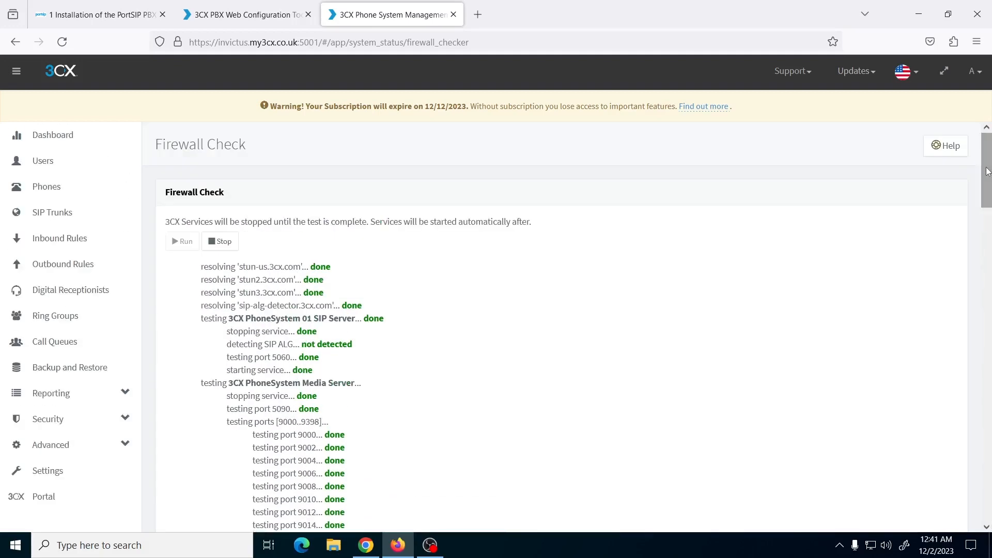
# Refresh the dashboard via the Users page so firewall and services statuses show green.
pyautogui.click(53, 134)
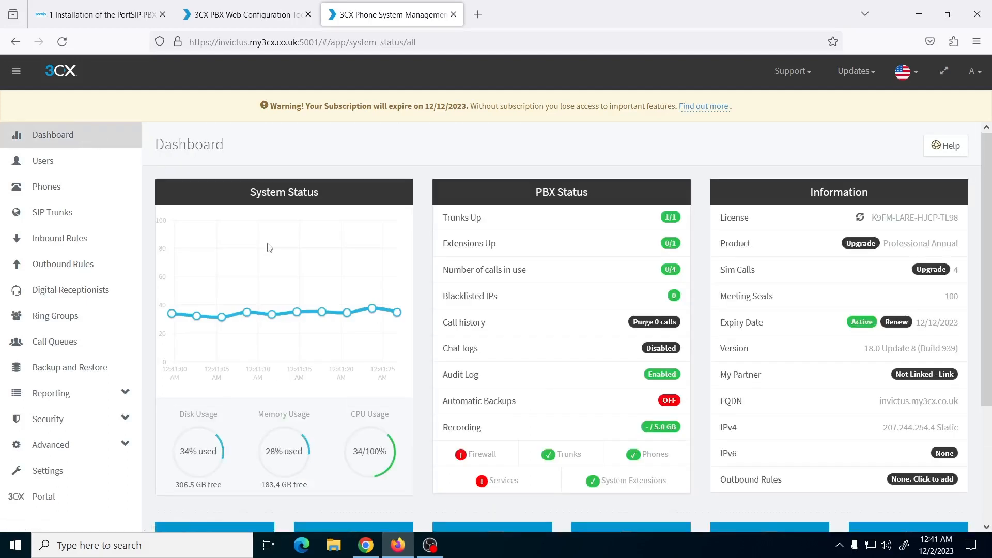
pyautogui.moveTo(492, 400)
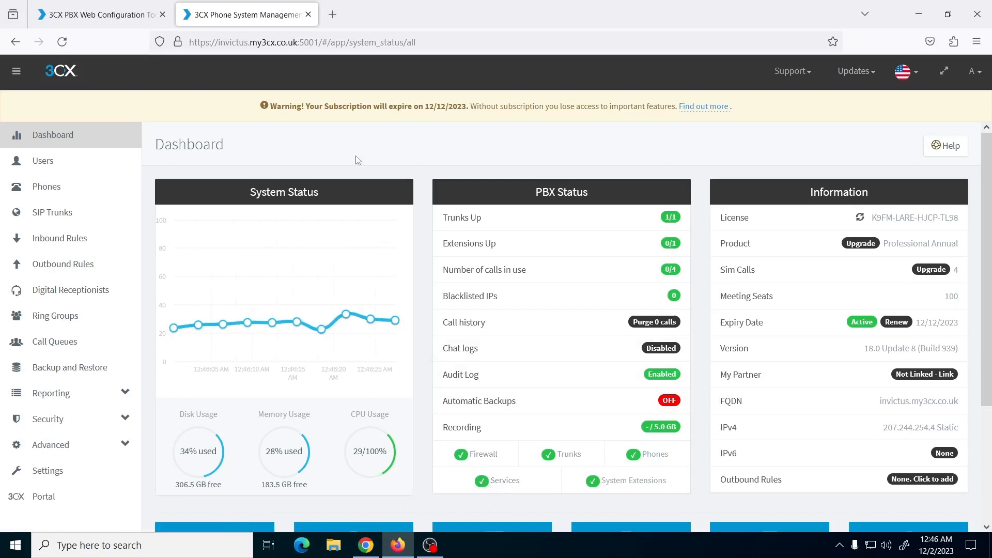
pyautogui.click(43, 161)
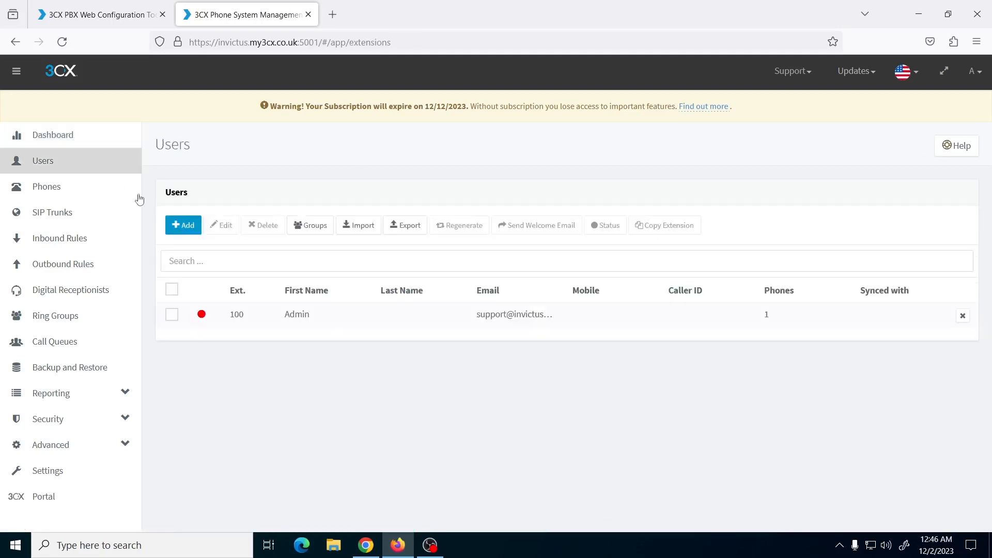
pyautogui.moveTo(100, 201)
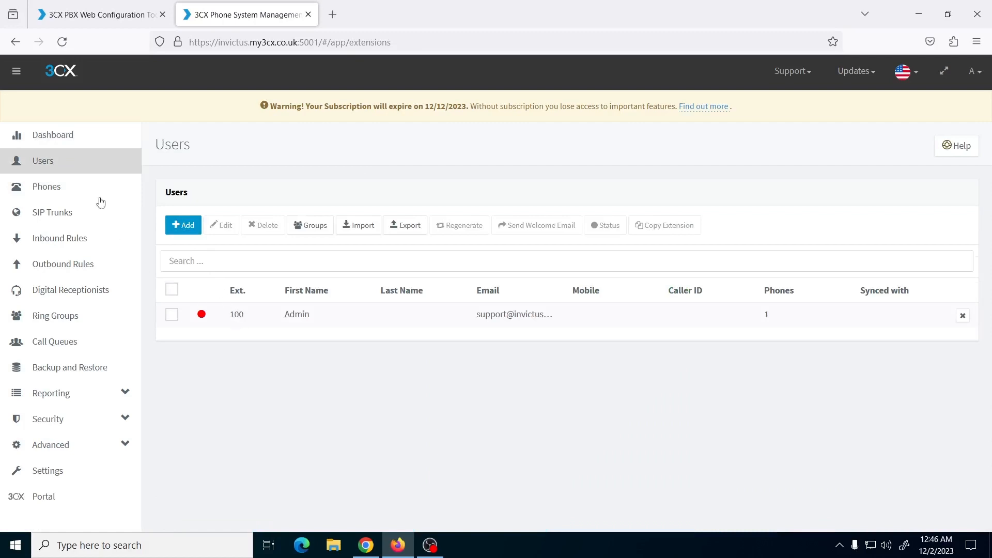
pyautogui.click(53, 134)
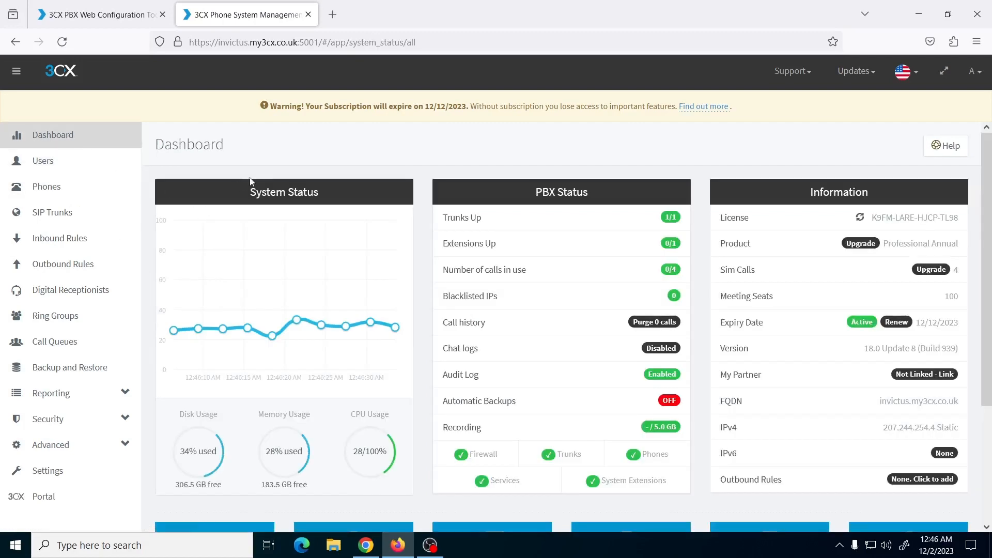